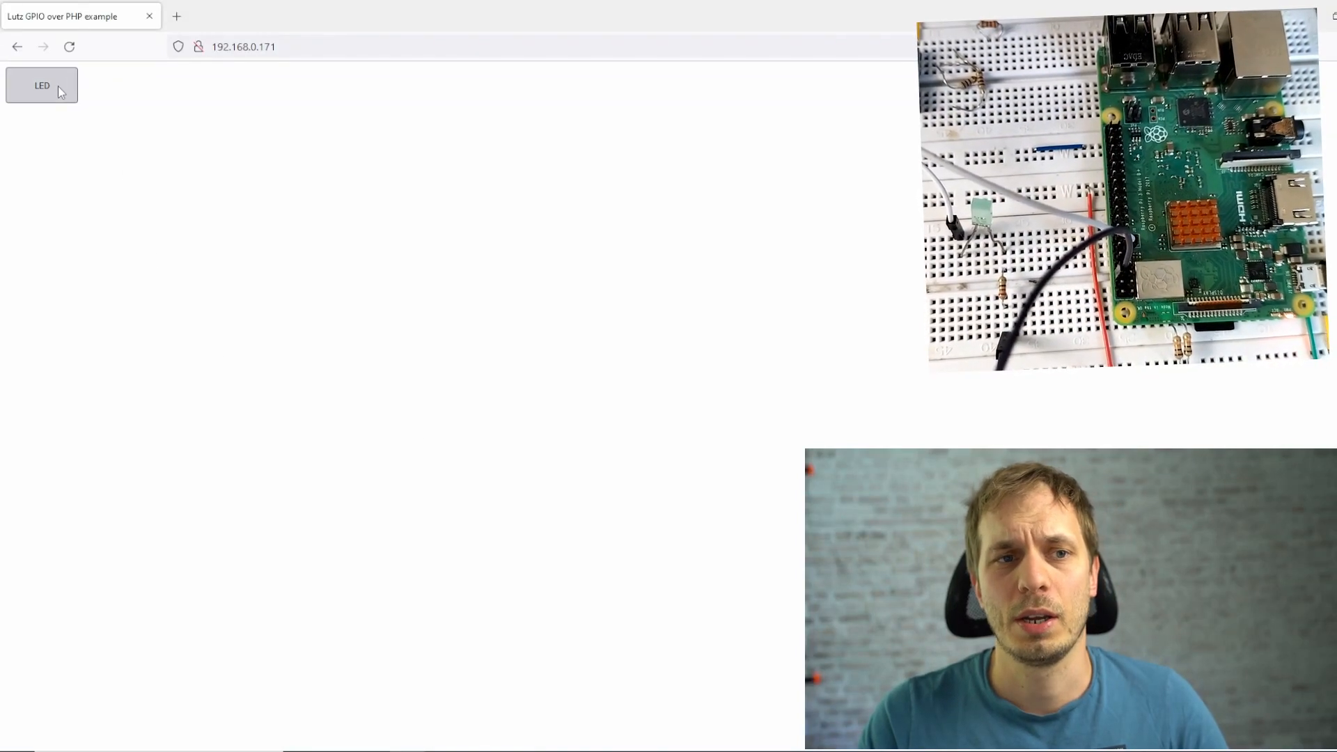
# Step: Run 'sudo apt install apache2 php libapache2-mod-php' to install the web server packages
pyautogui.click(41, 85)
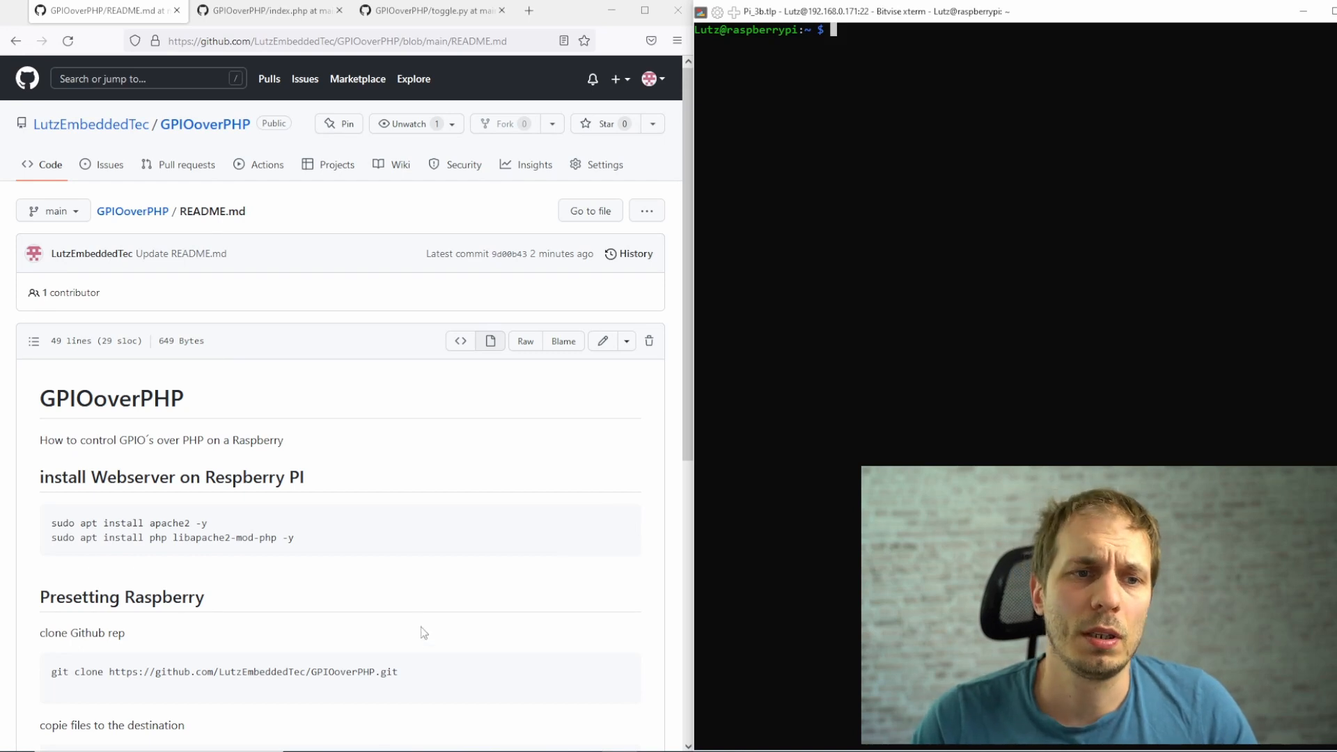
pyautogui.moveTo(410, 618)
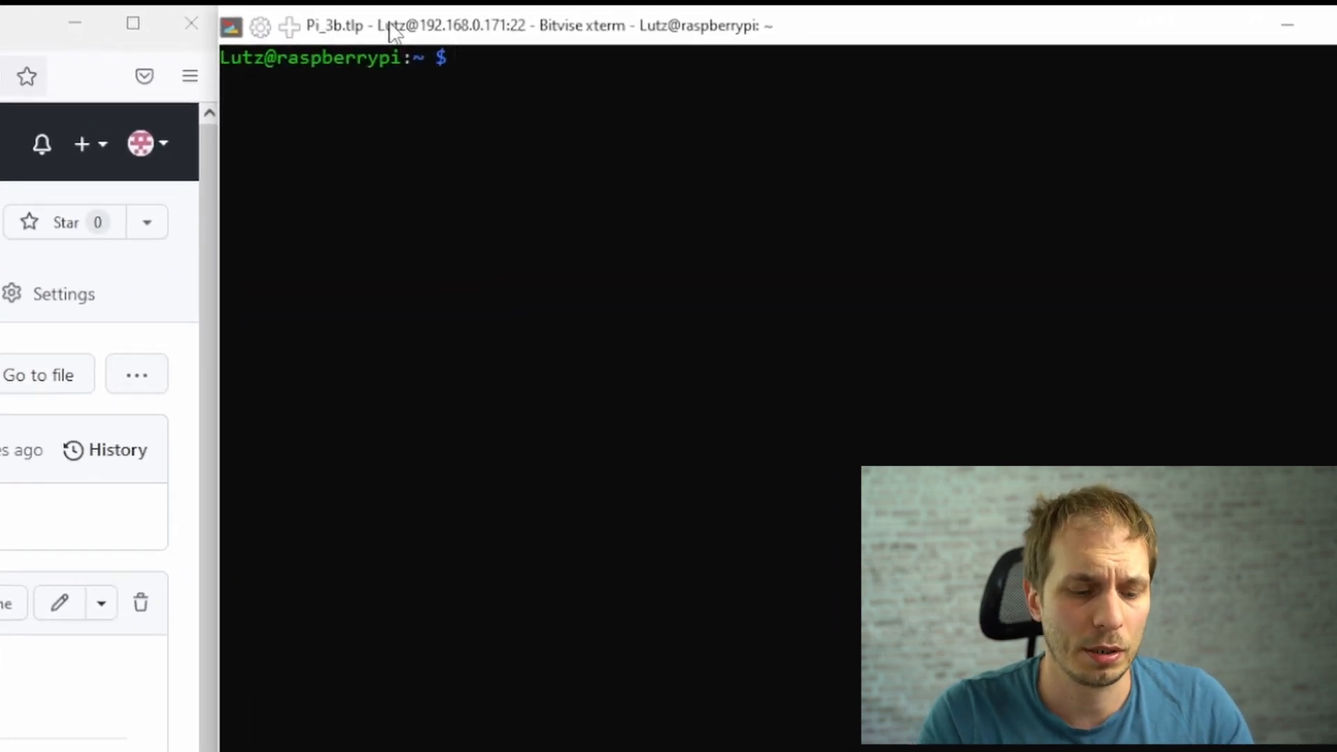
pyautogui.write('sudo apt in')
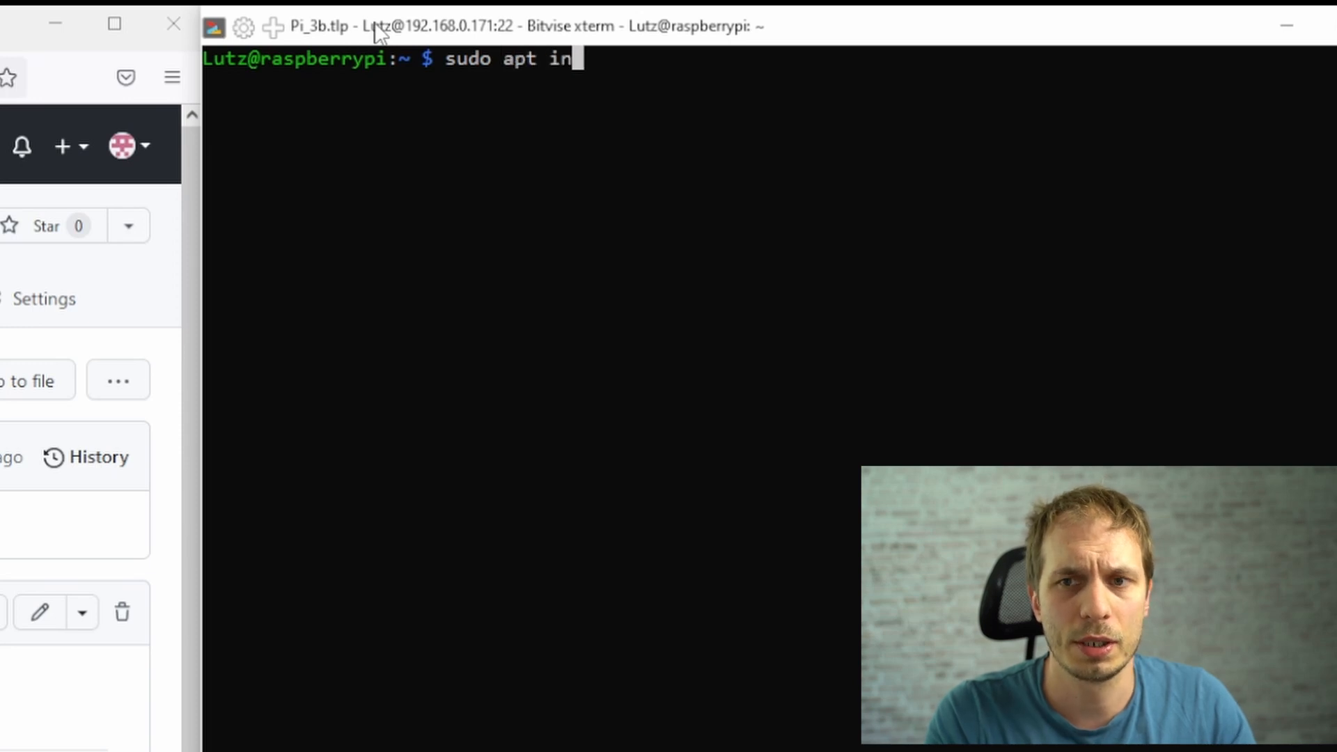
pyautogui.write('stall apa')
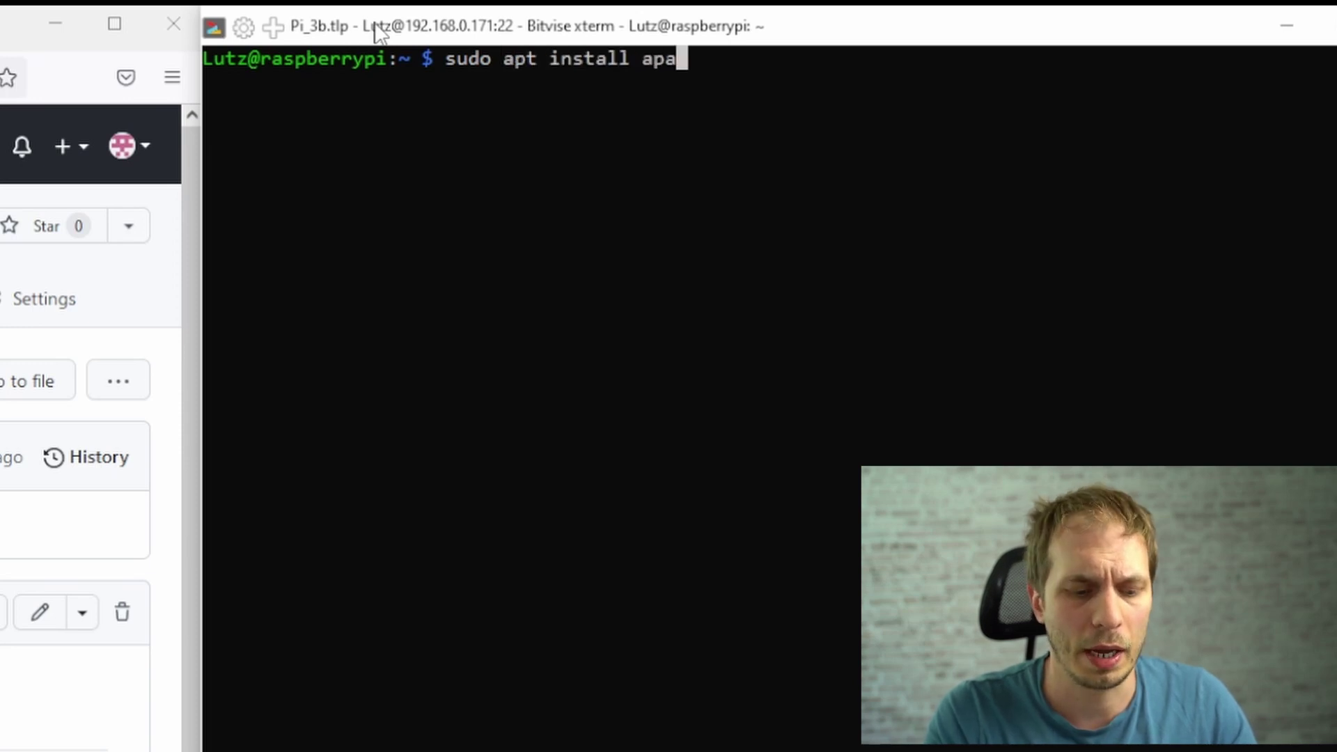
pyautogui.write('che2')
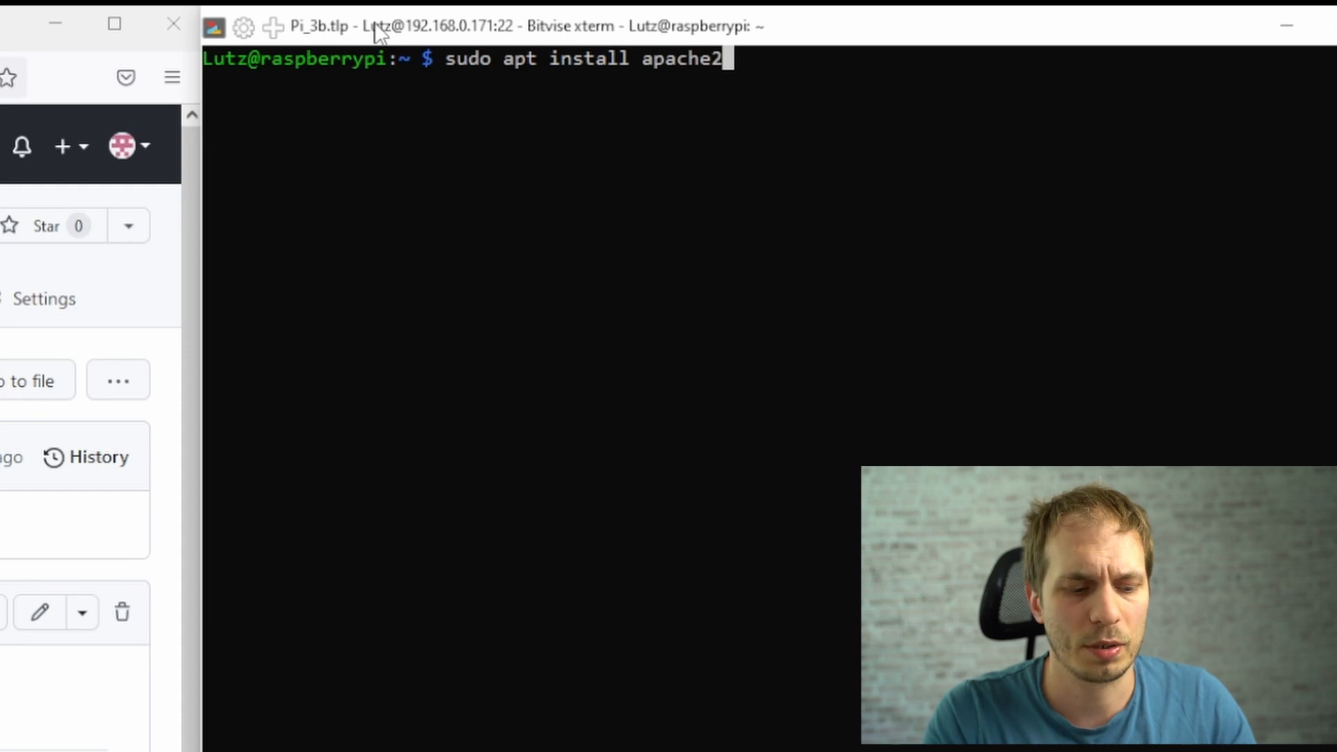
pyautogui.write('" p"')
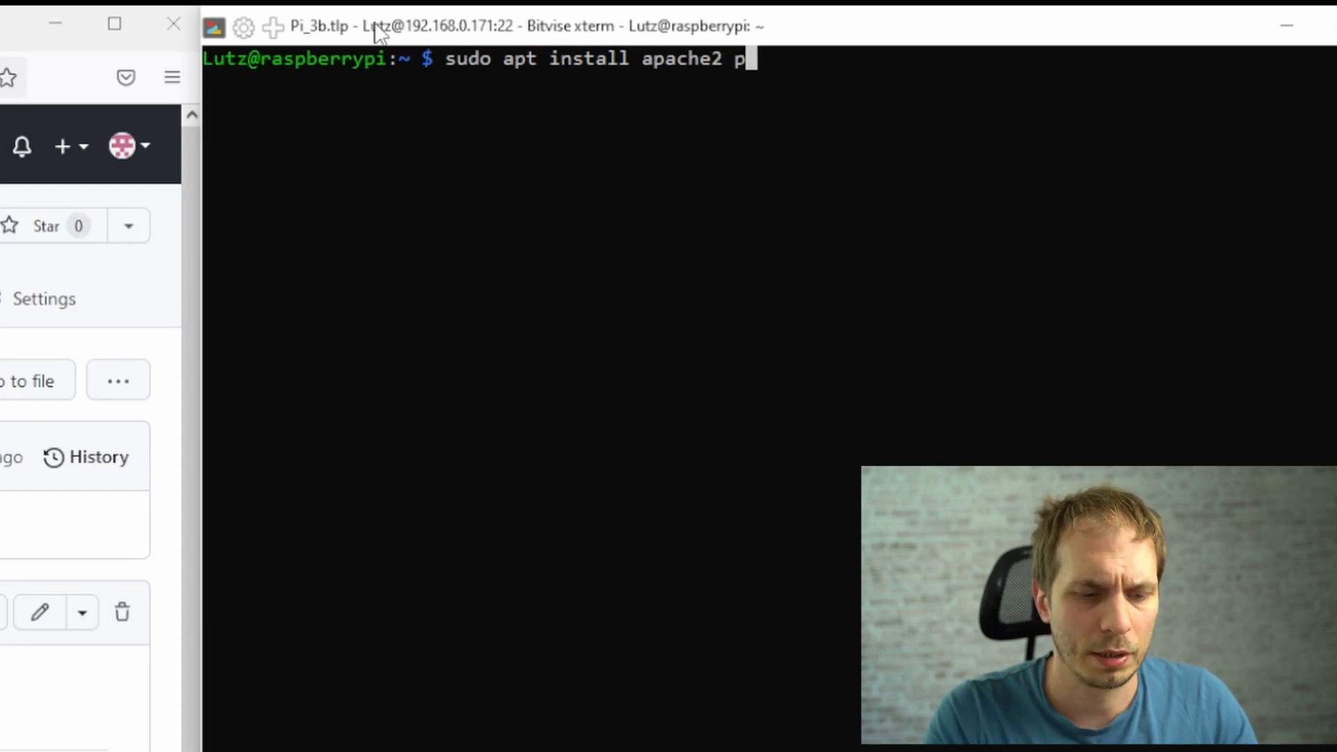
pyautogui.write('hp libapache2-.')
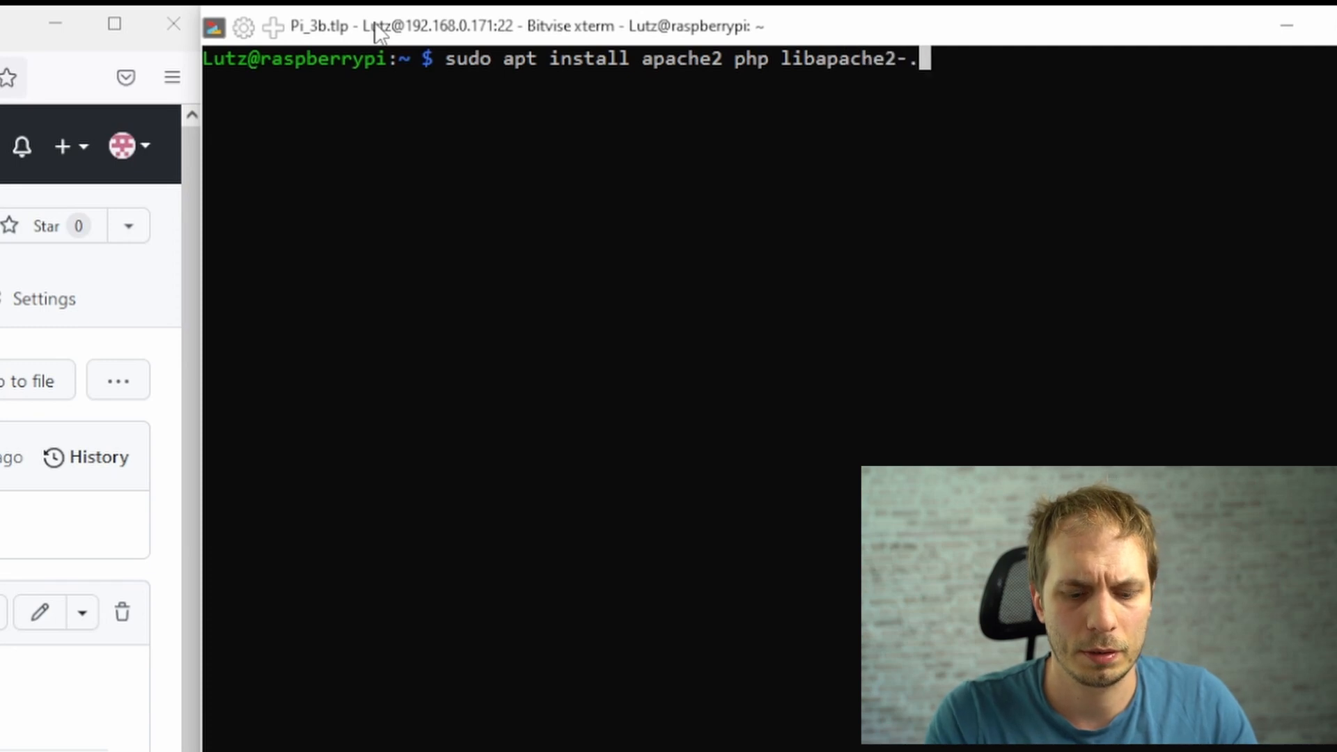
pyautogui.write('mod')
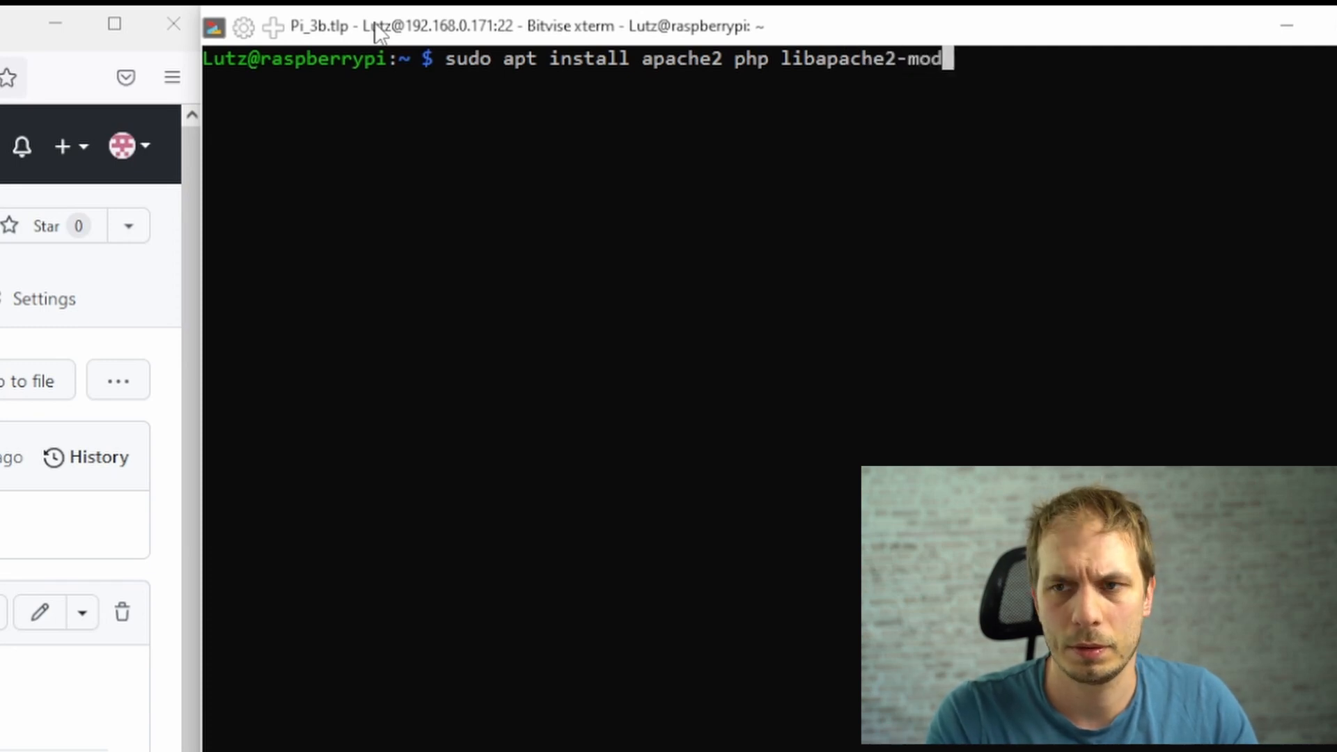
pyautogui.write('-p')
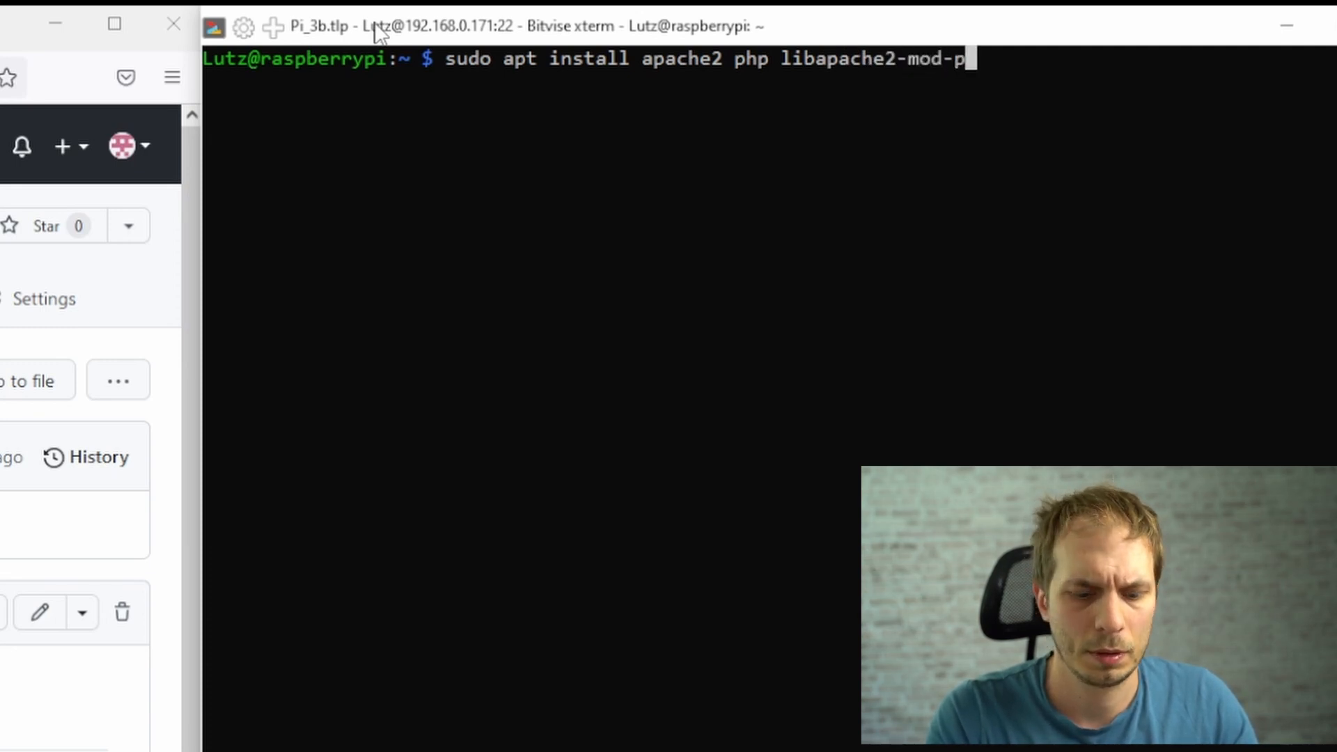
pyautogui.write('hp')
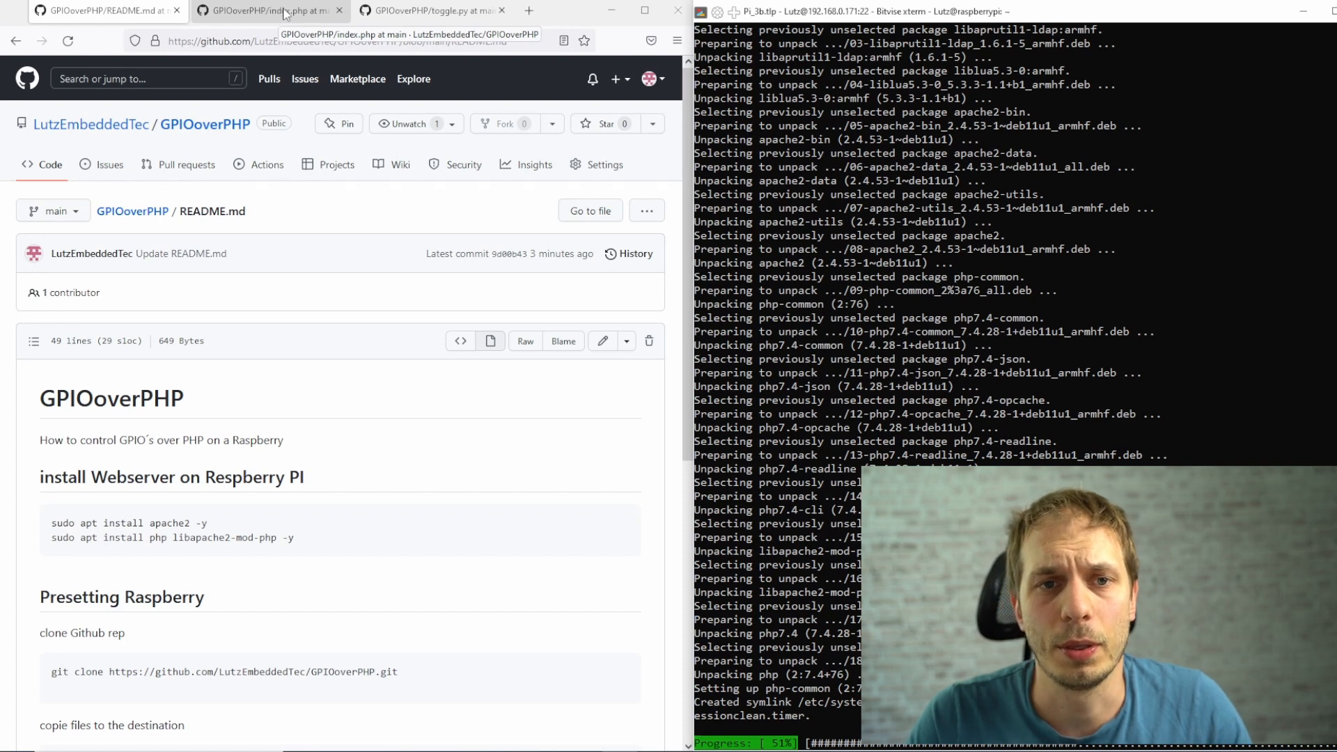
# Step: View index.php on GitHub and scroll through its LED form and toggle.py call
pyautogui.click(269, 11)
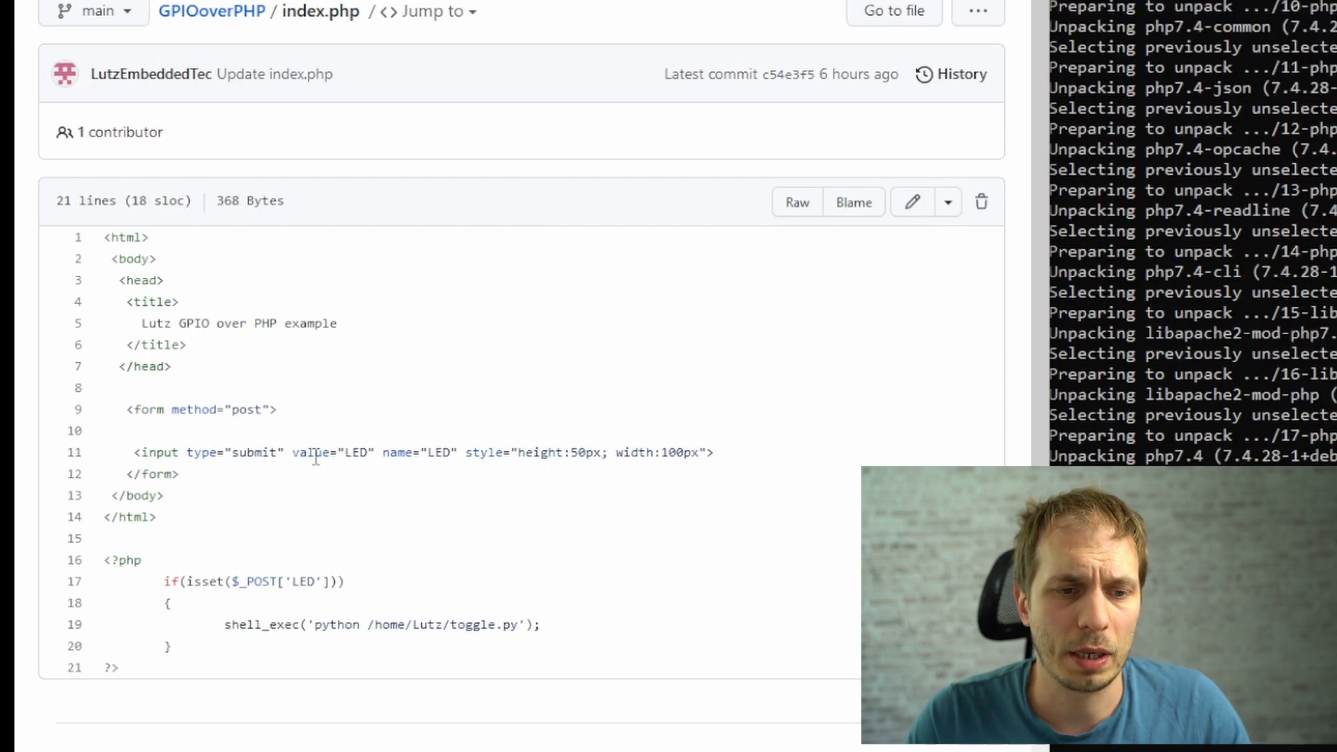
pyautogui.moveTo(501, 463)
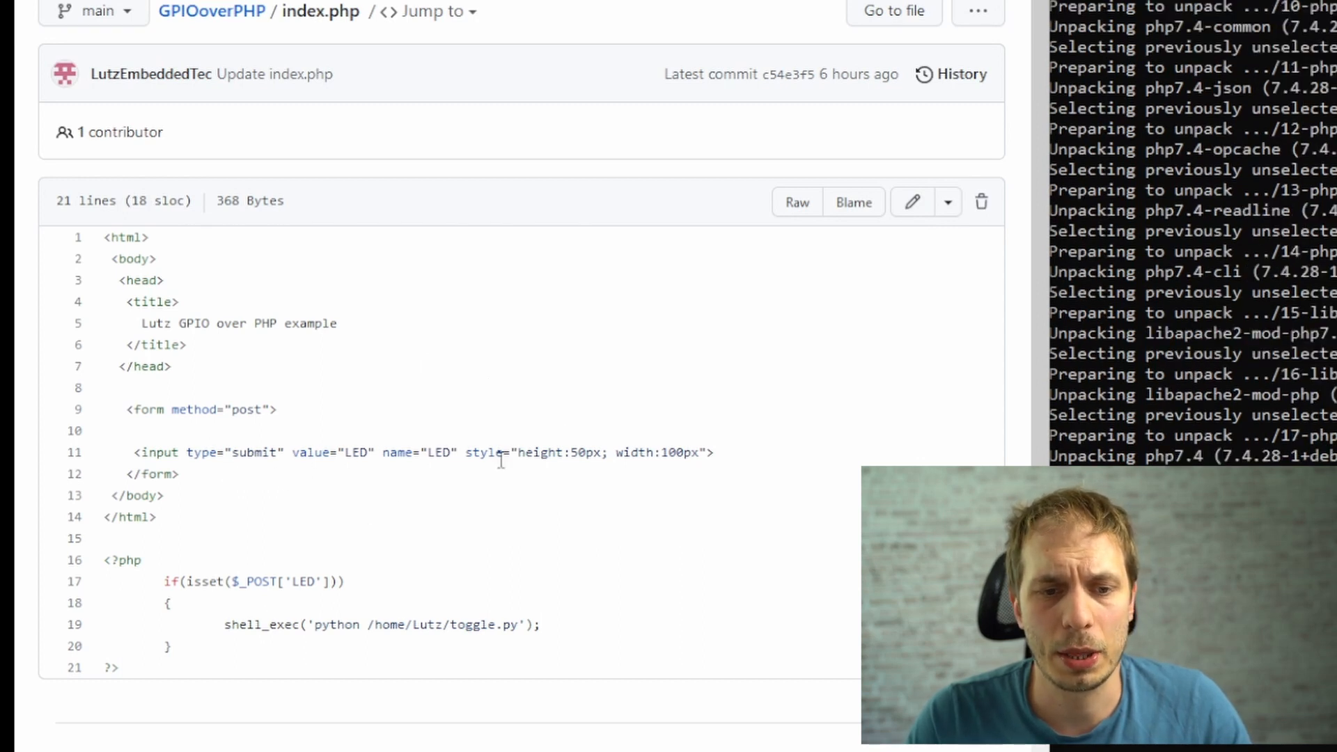
pyautogui.scroll(-3)
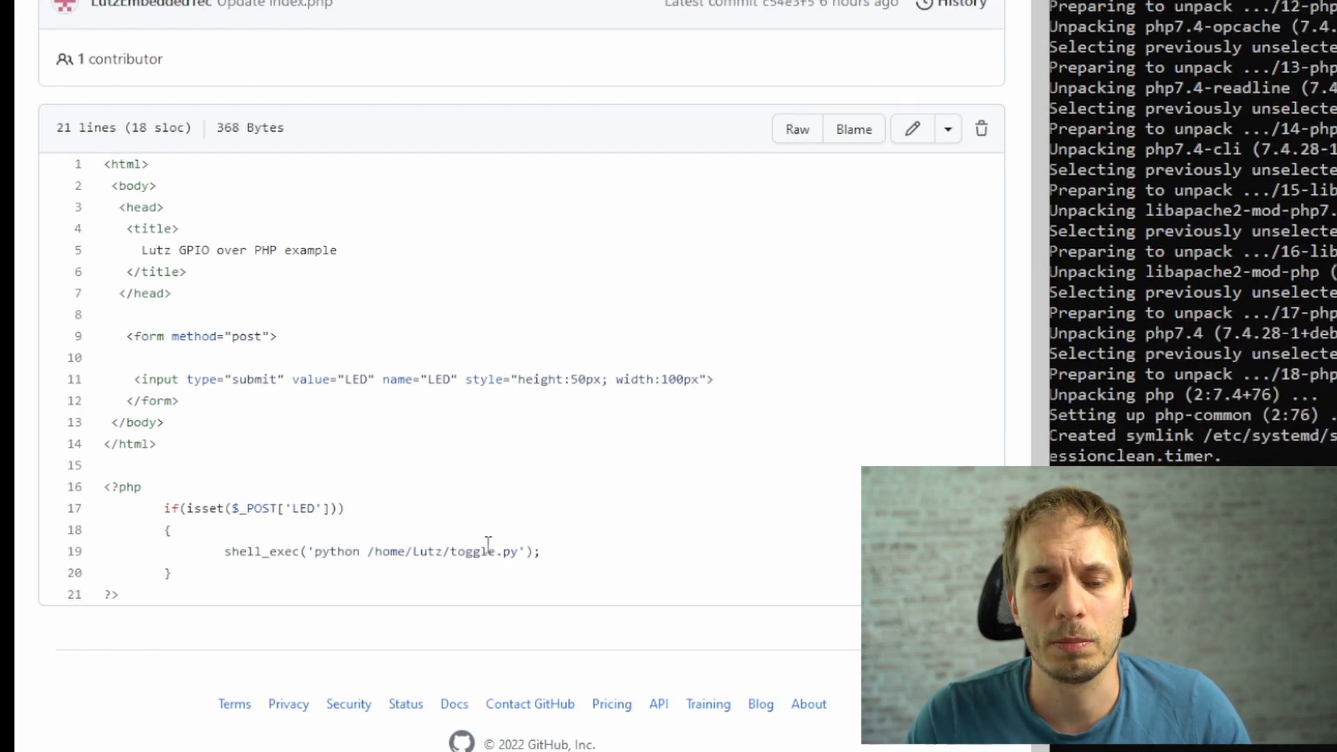
pyautogui.scroll(-3)
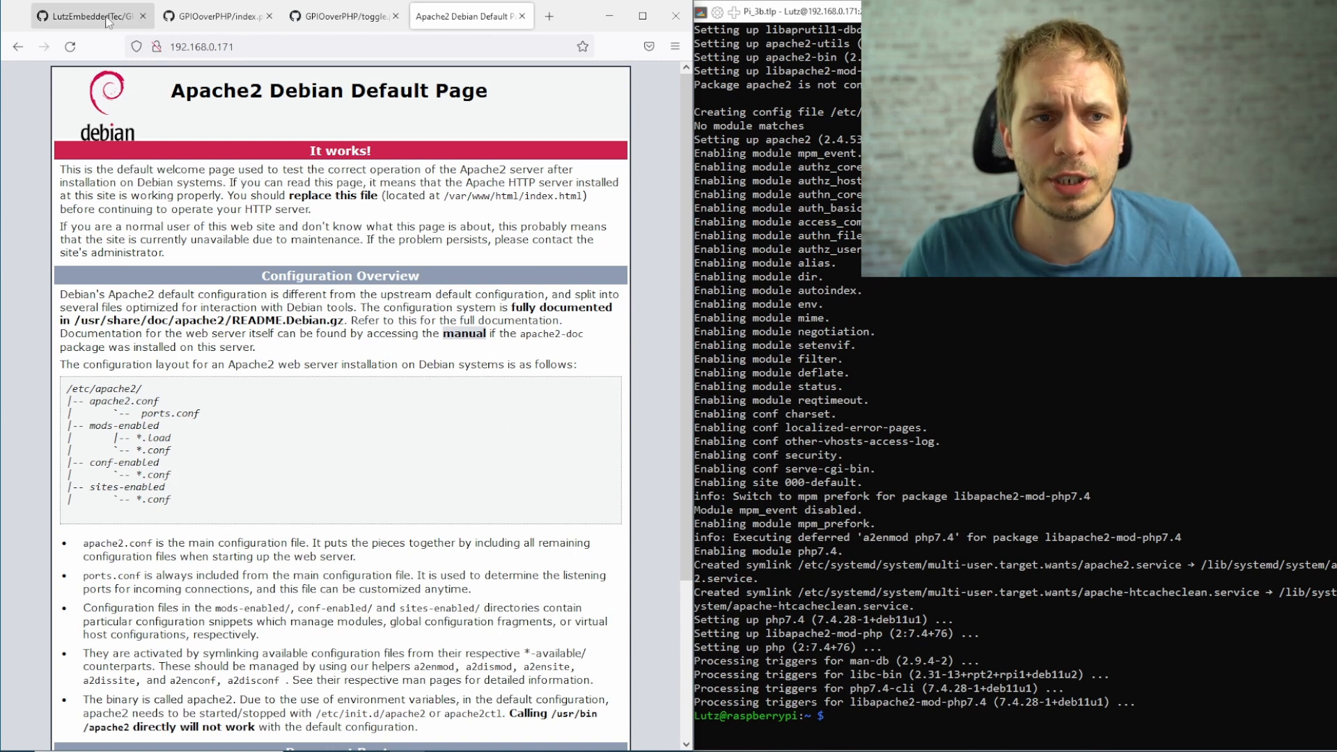
# Step: Switch back to the GPIOoverPHP repository tab in Firefox
pyautogui.click(91, 14)
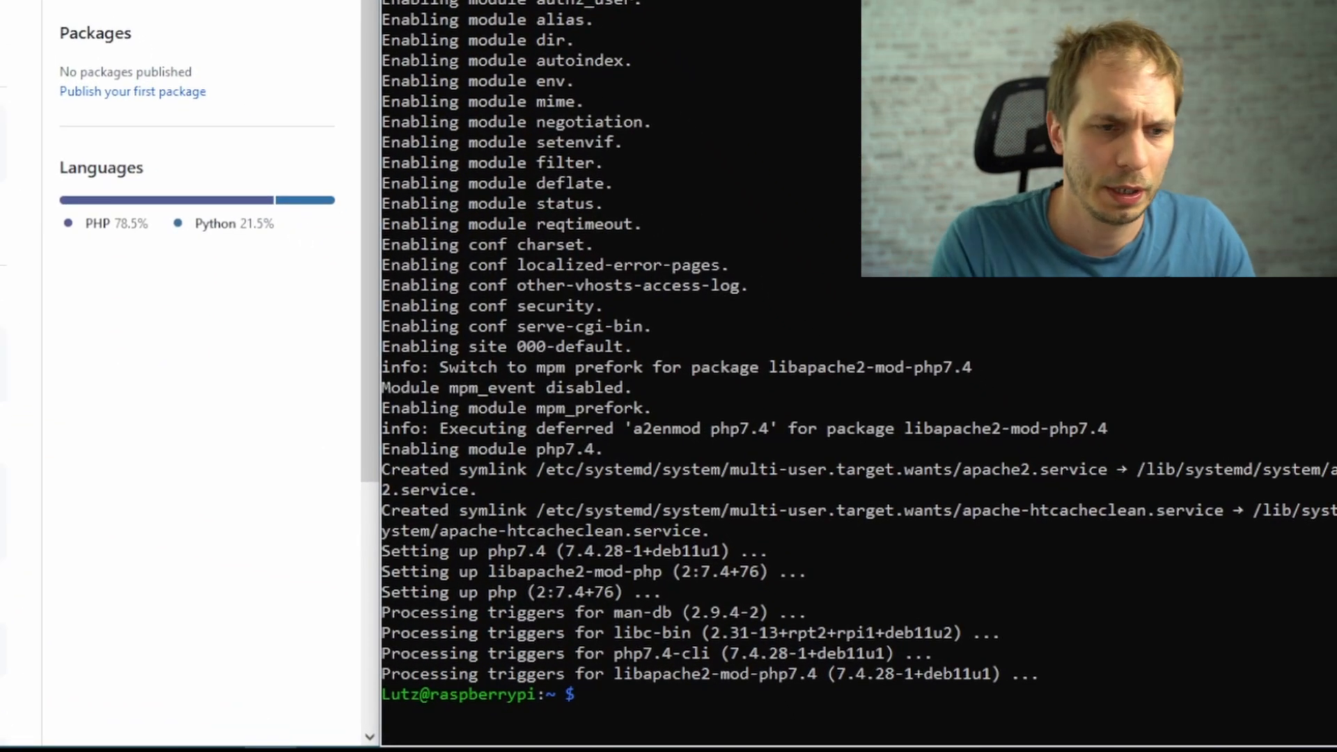
pyautogui.write('git clone')
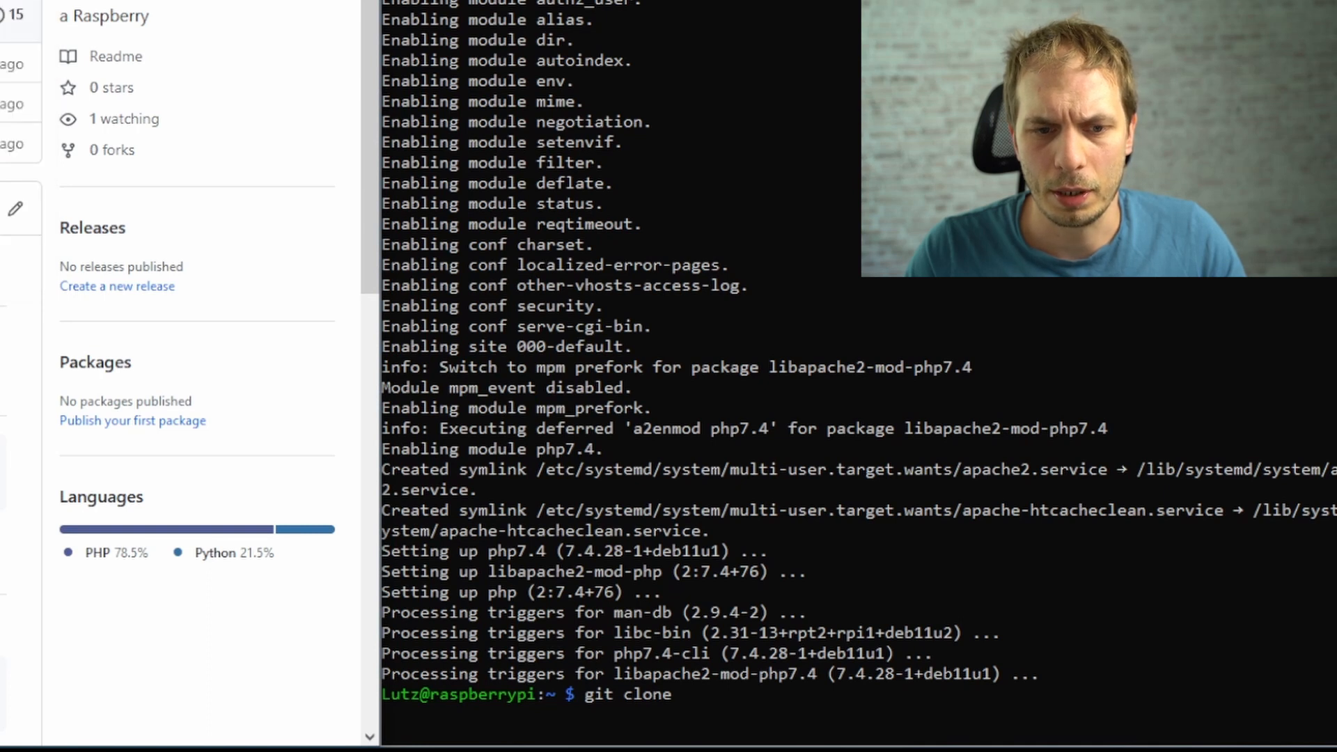
pyautogui.write('https://github.com/LutzEmbeddedTec/GPIOoverPHP.git')
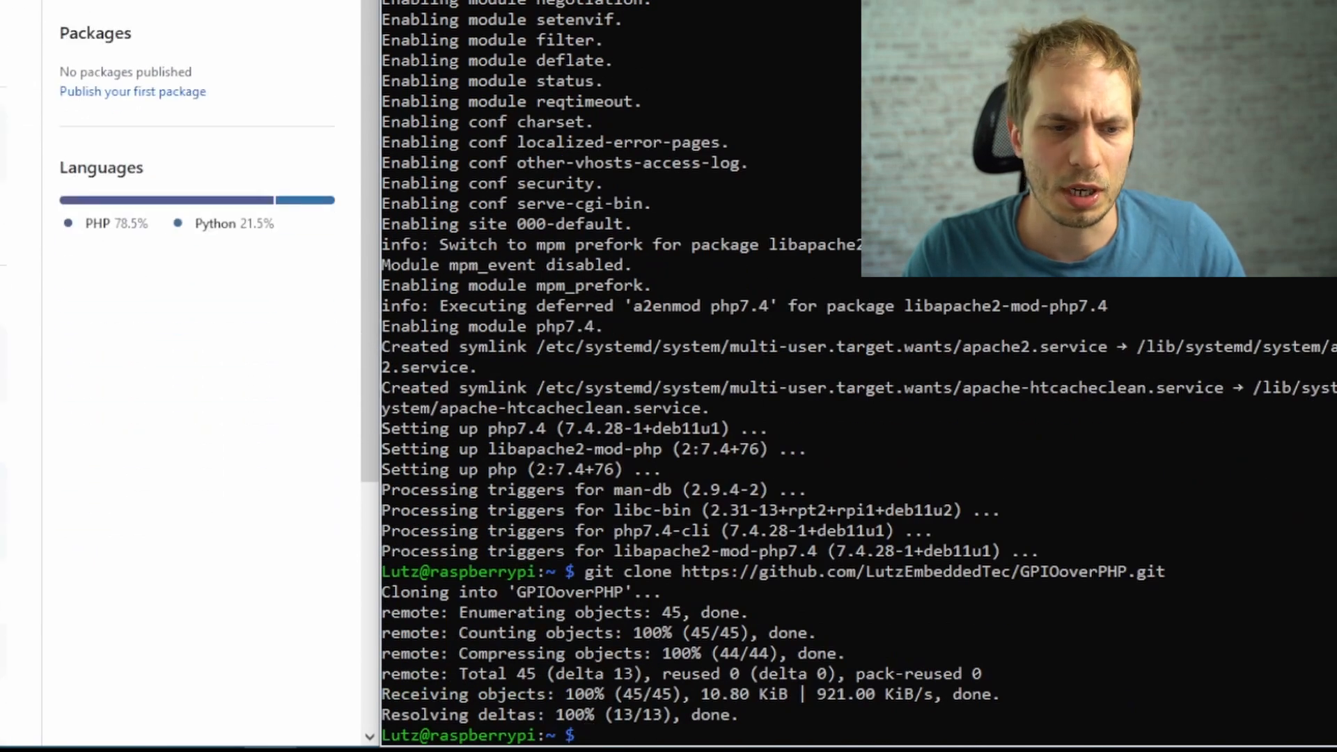
pyautogui.write('ls')
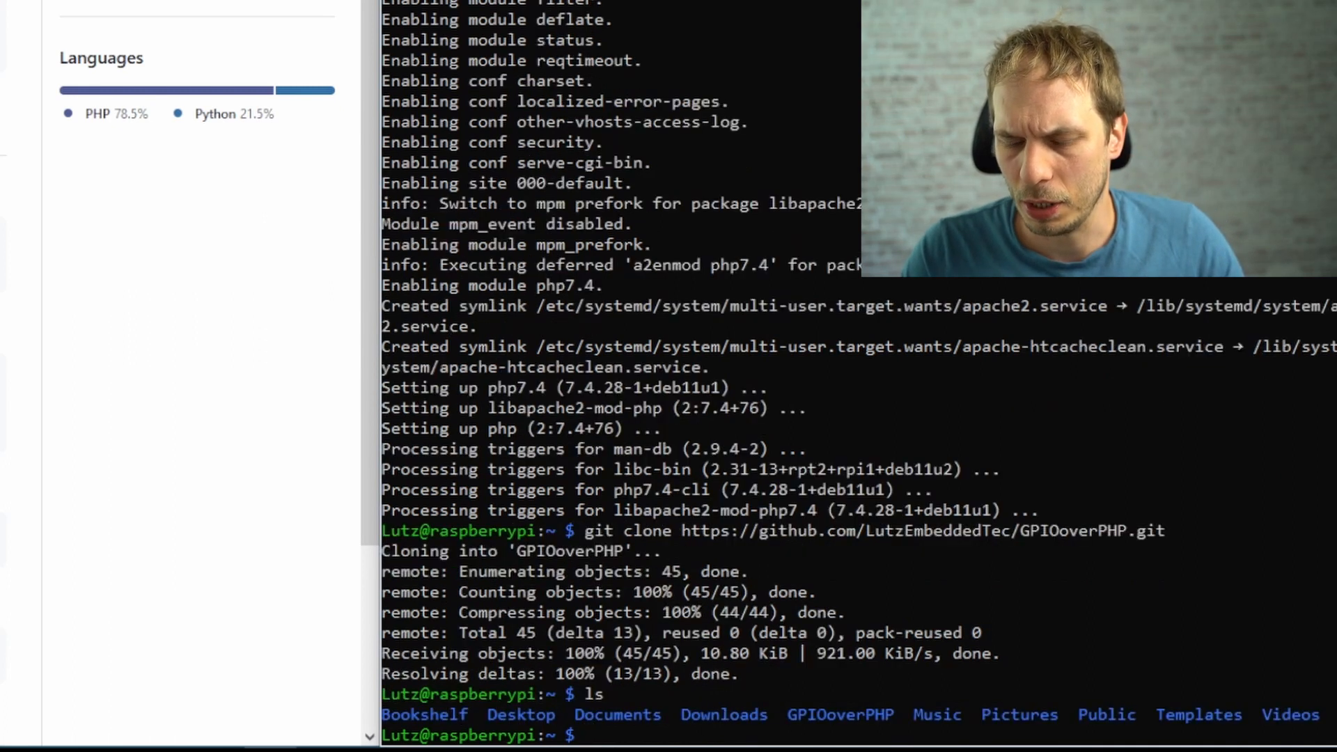
pyautogui.doubleClick(840, 715)
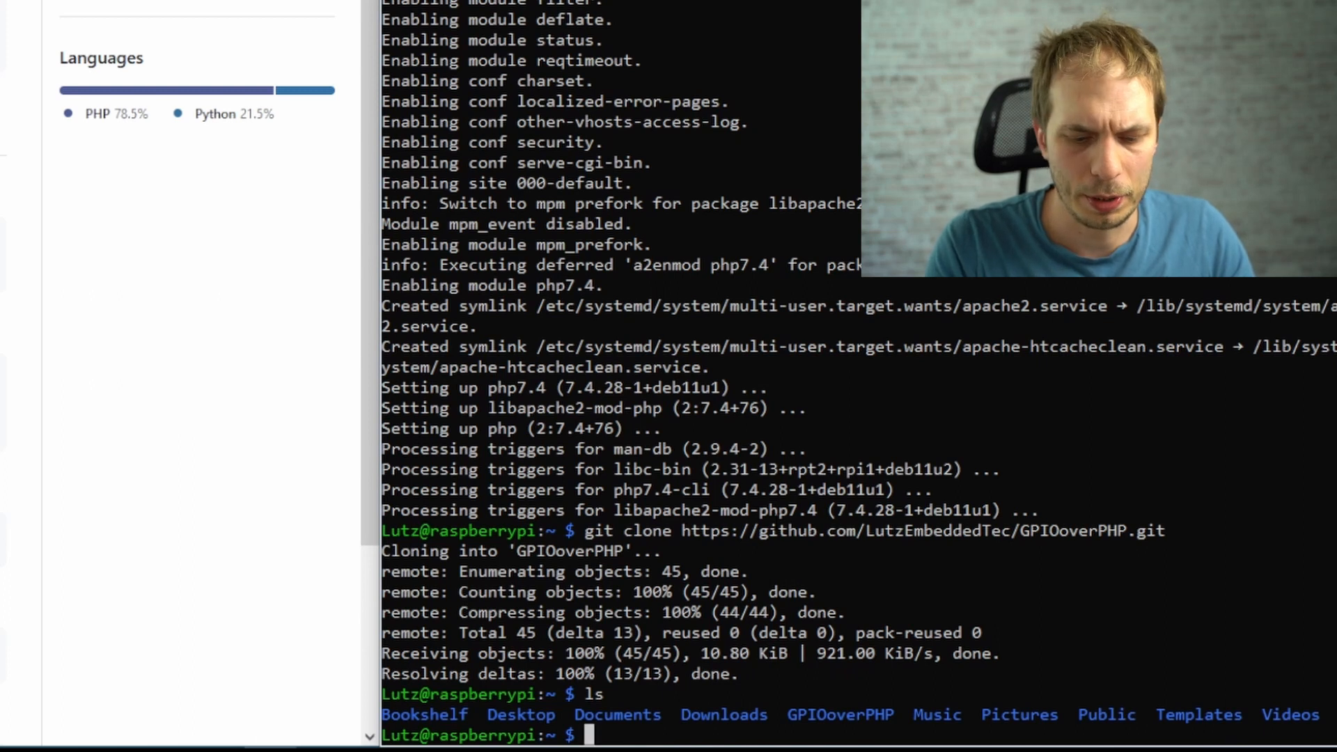
pyautogui.write('cd GPIOoverPHP/')
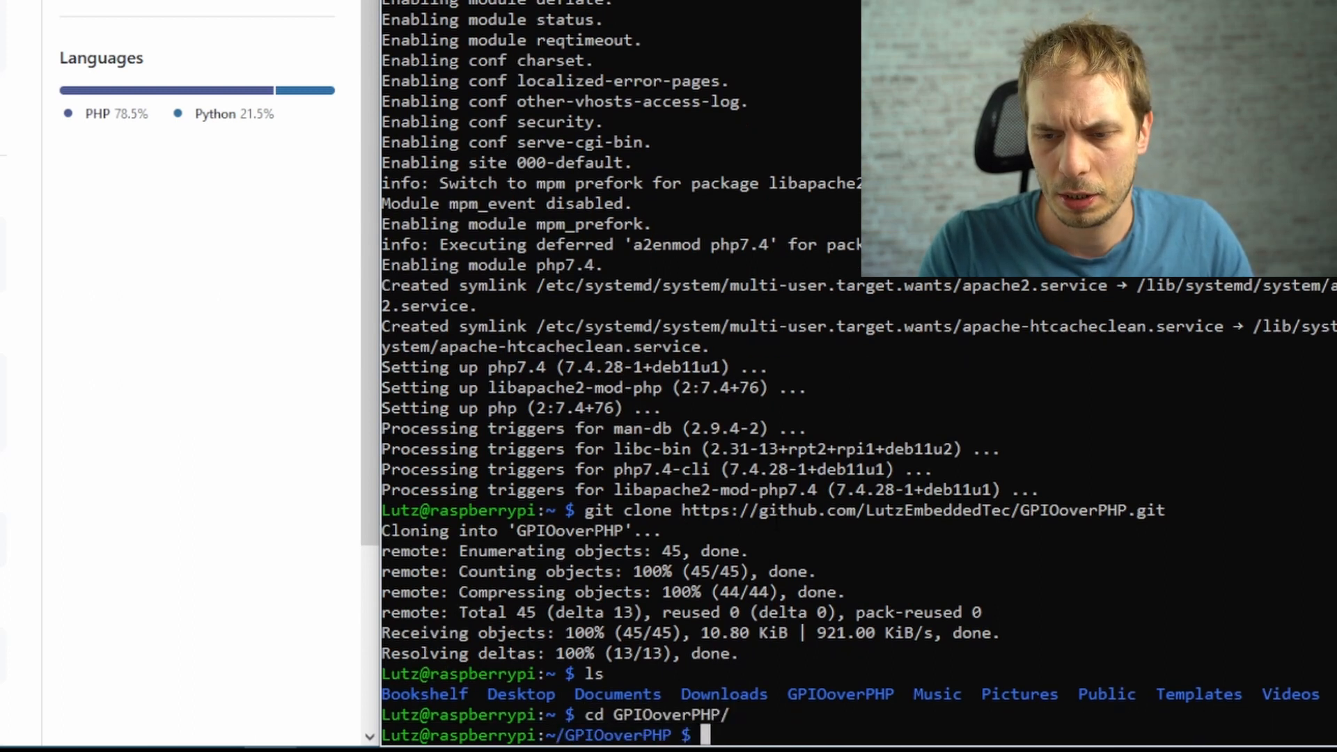
# Step: Copy index.php into /var/www/html/ with sudo cp
pyautogui.write('ls')
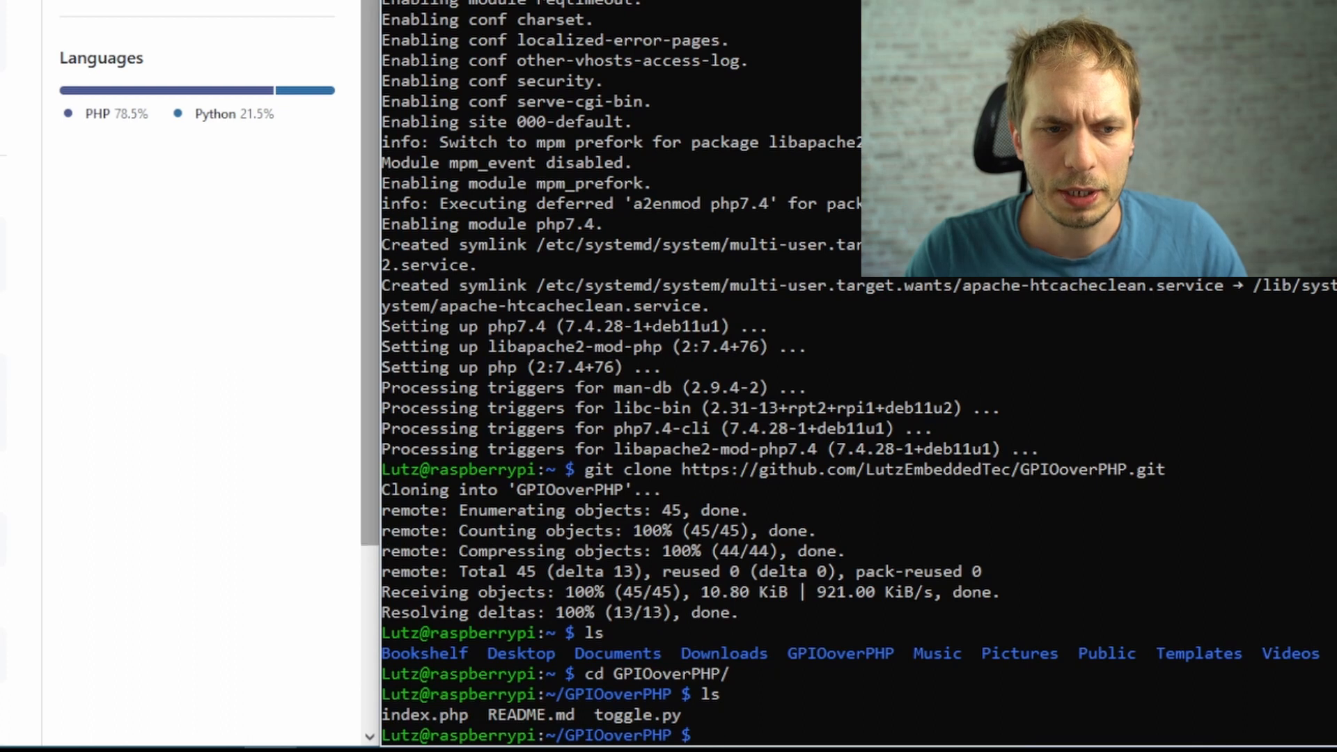
pyautogui.write('sudo')
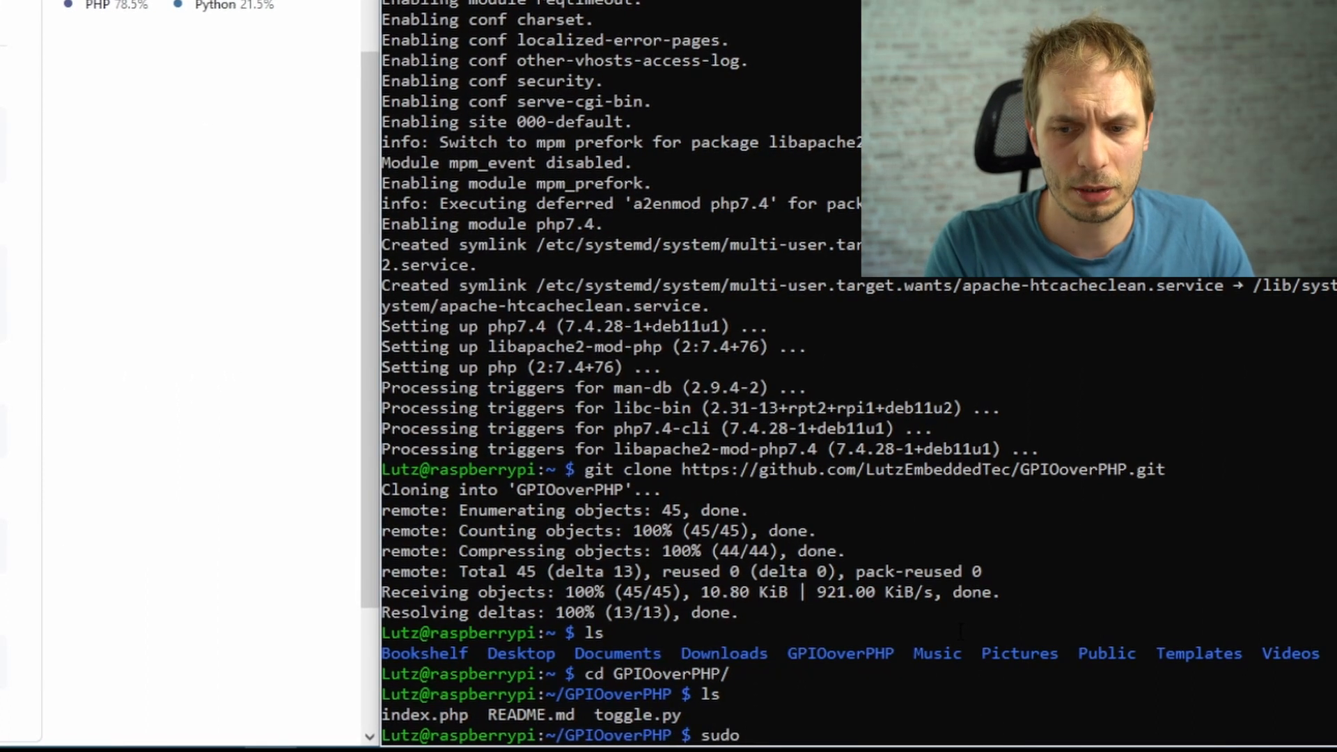
pyautogui.write('cp index.php')
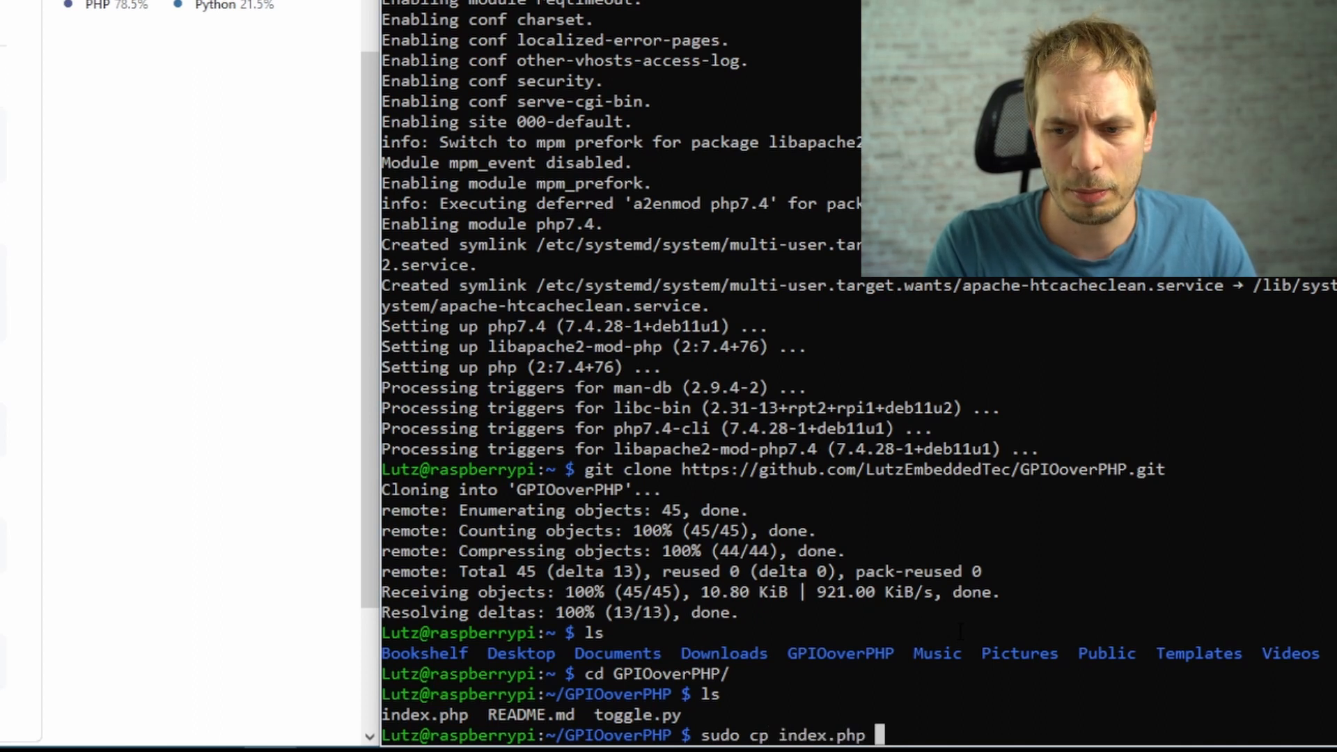
pyautogui.write('/c')
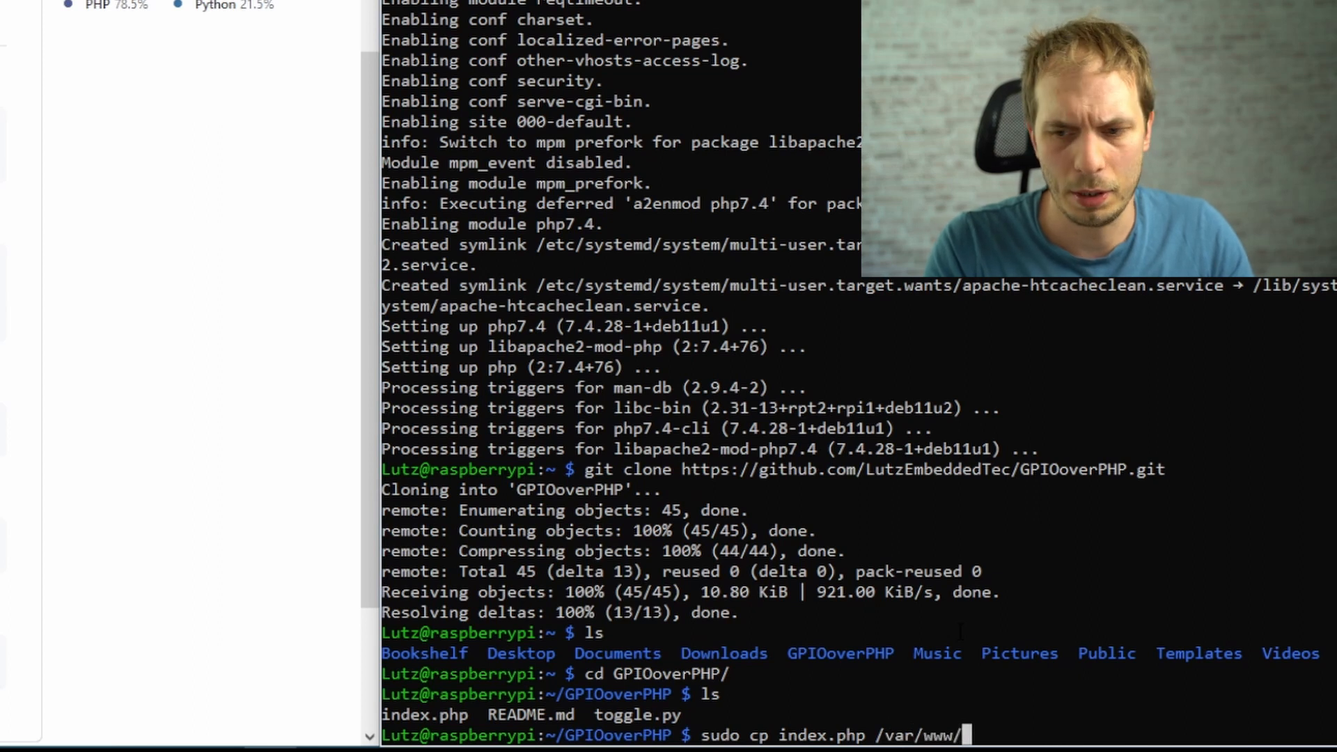
pyautogui.write('html/')
pyautogui.write('sudo')
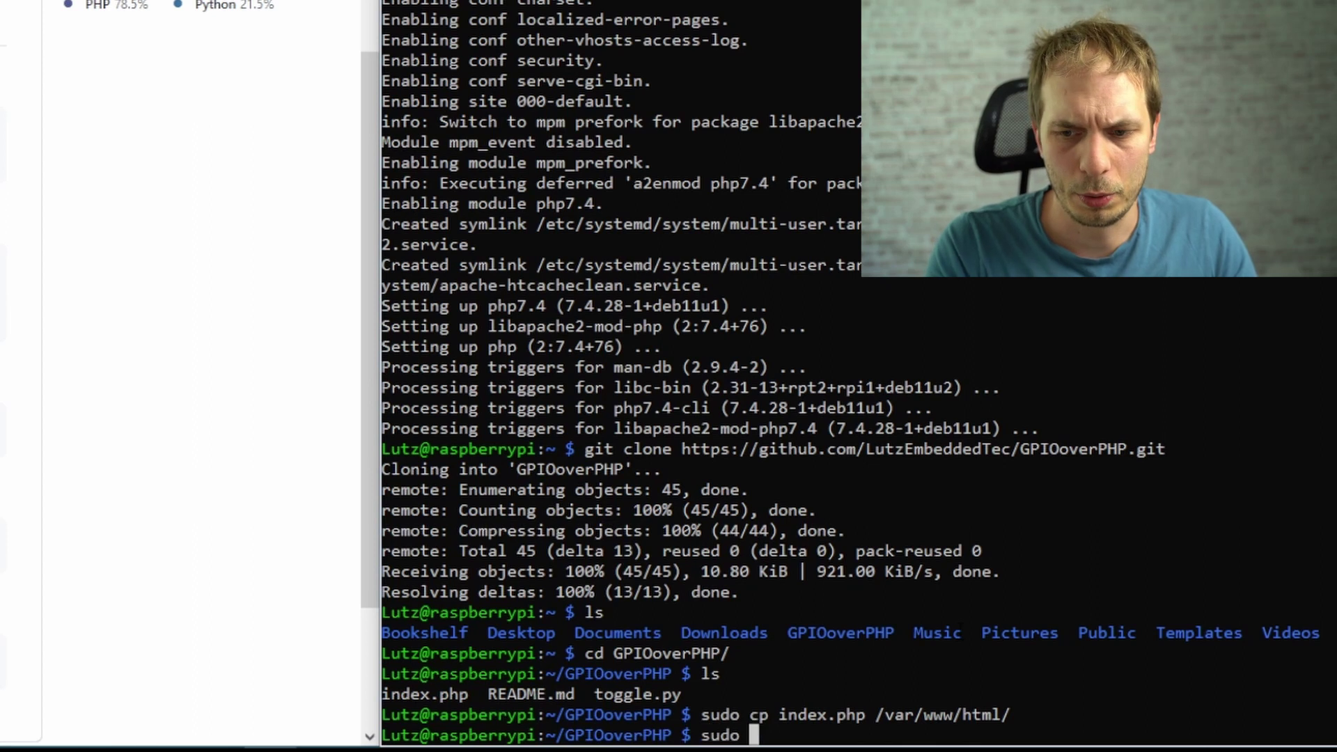
# Step: Delete the default page with 'sudo rm /var/www/html/index.html'
pyautogui.write('rm')
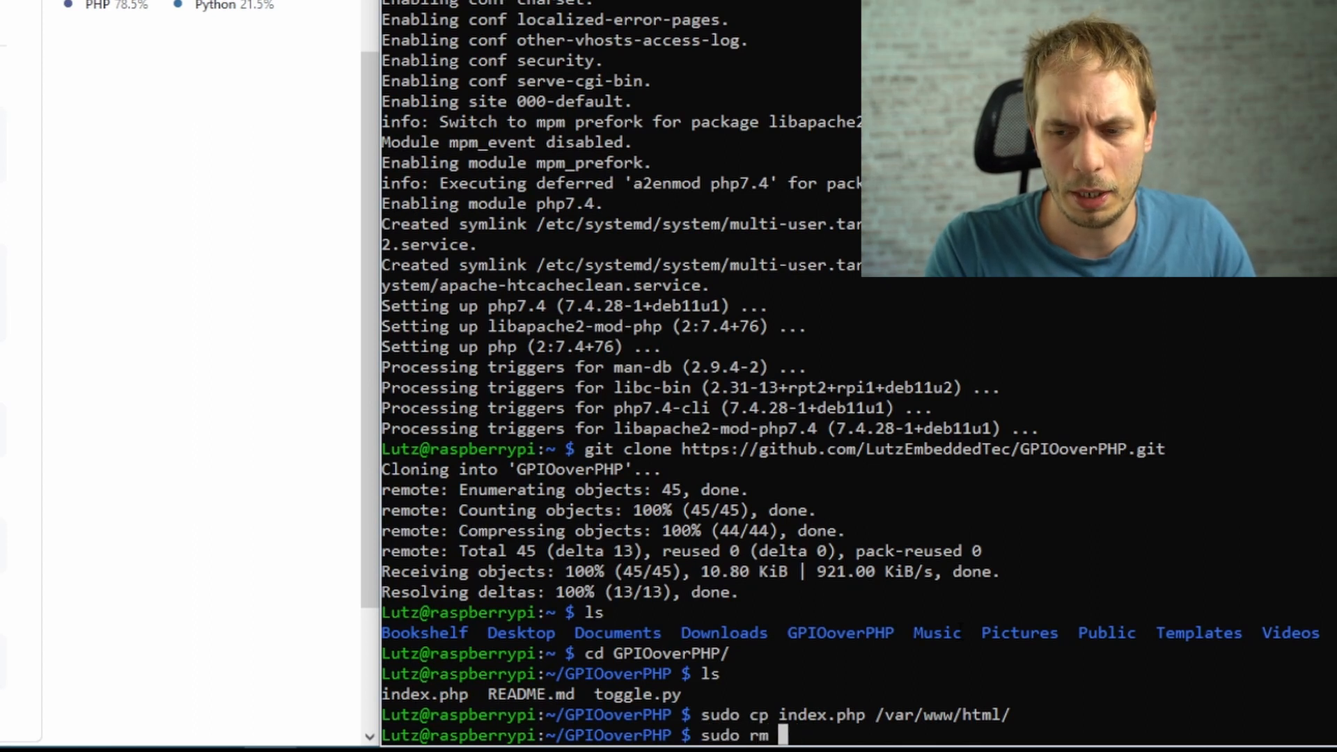
pyautogui.write('/var/')
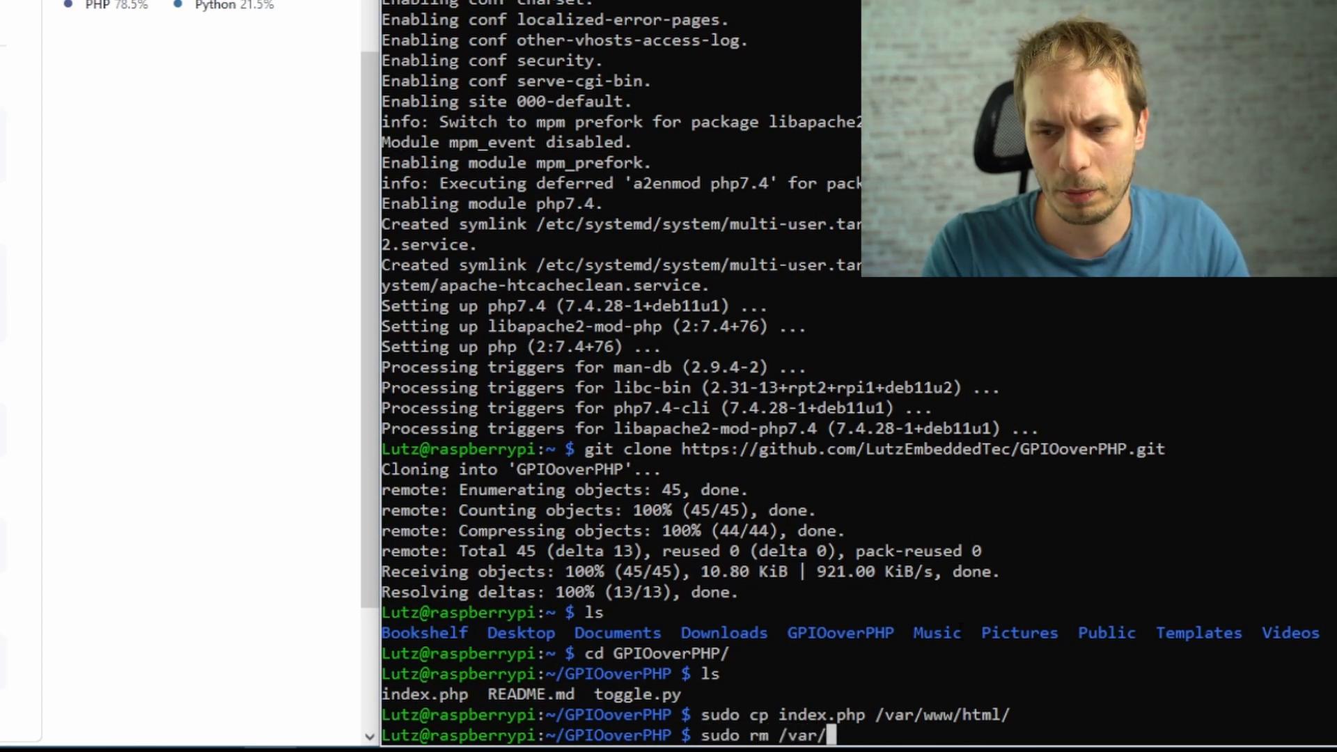
pyautogui.write('www/')
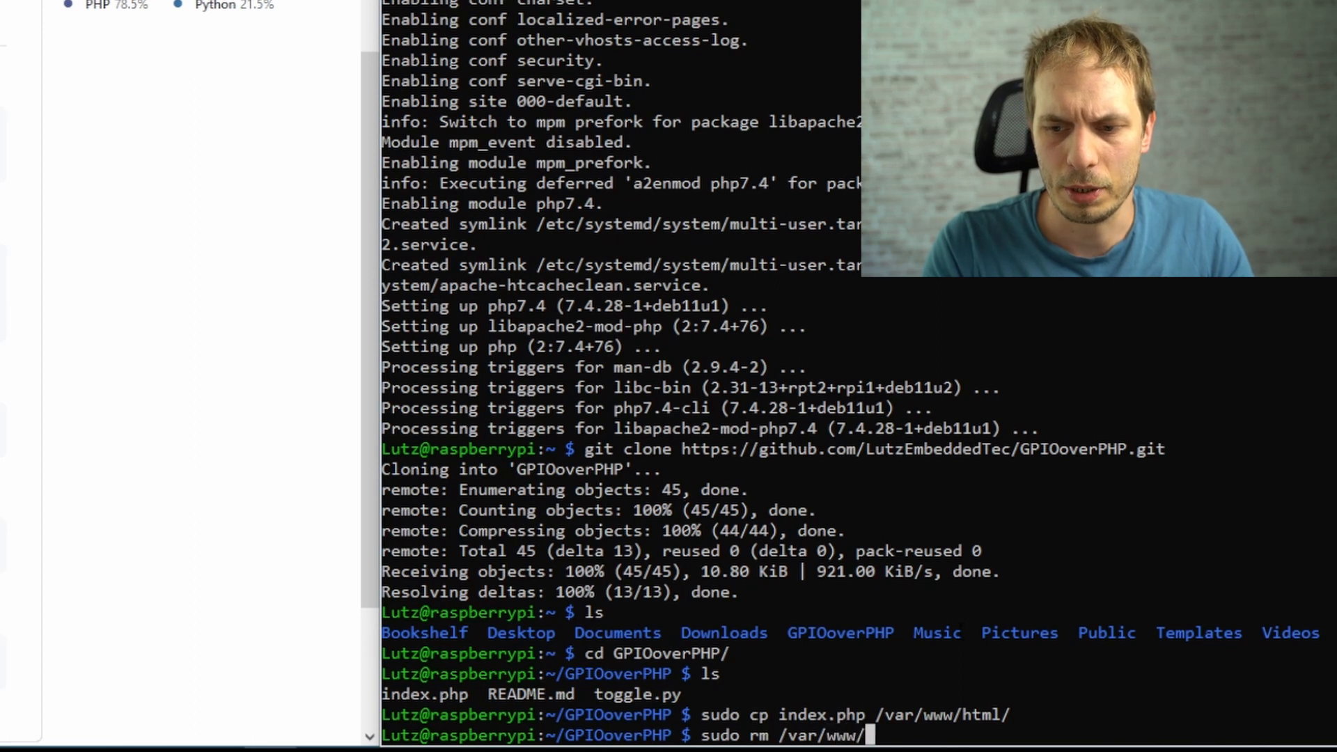
pyautogui.write('html/ind')
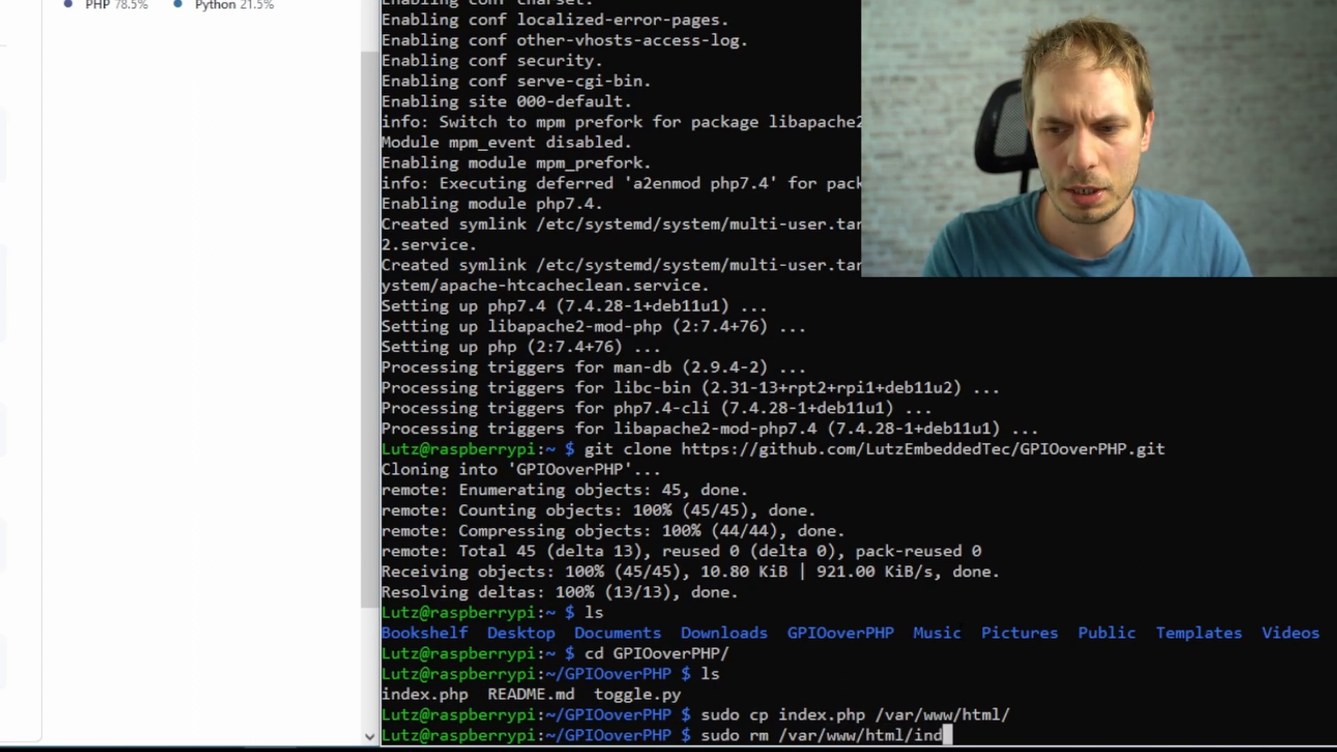
pyautogui.write('ex.ht')
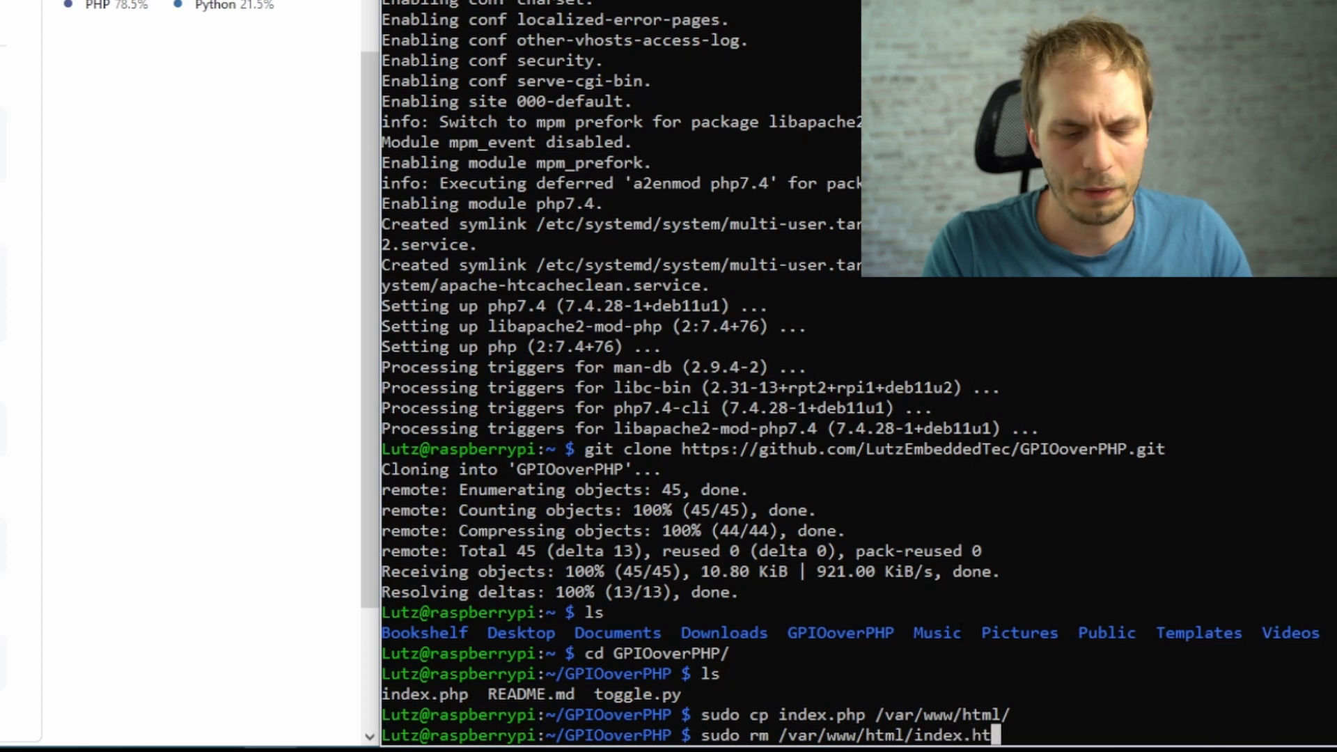
pyautogui.write('ml')
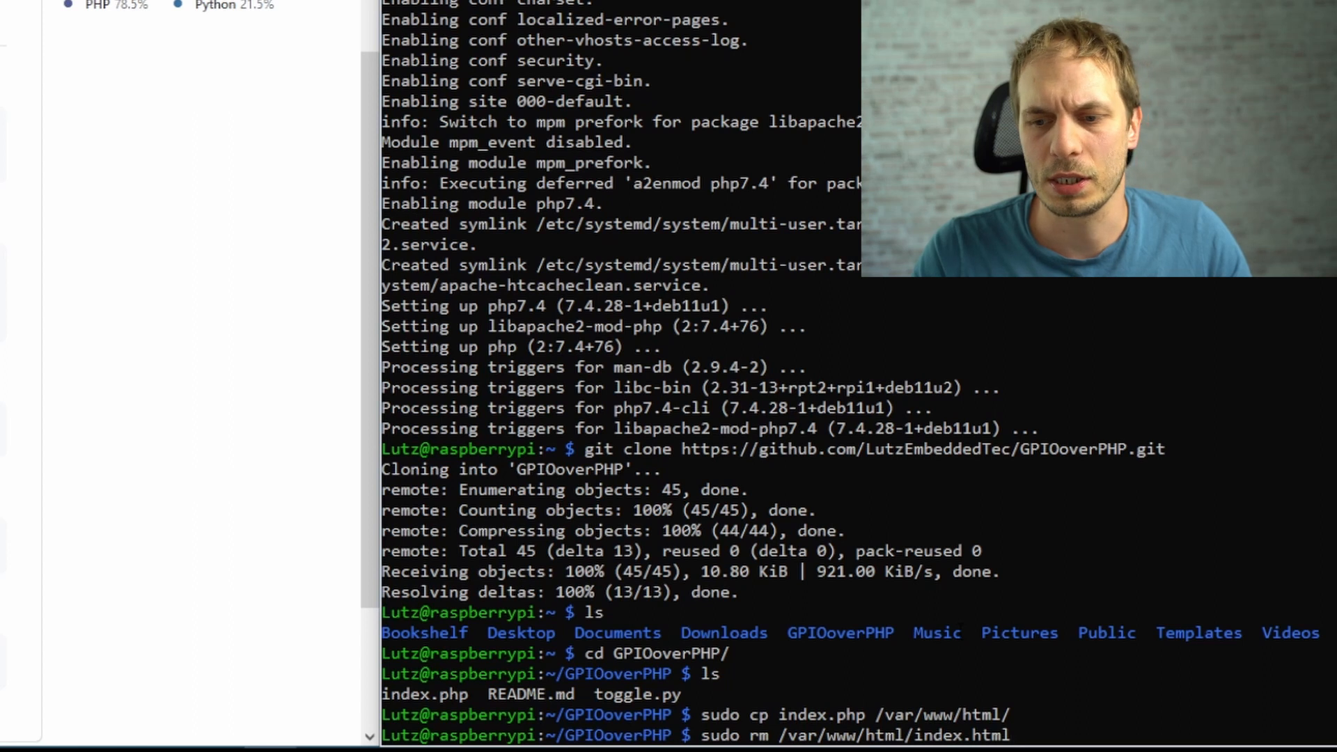
pyautogui.press('Return')
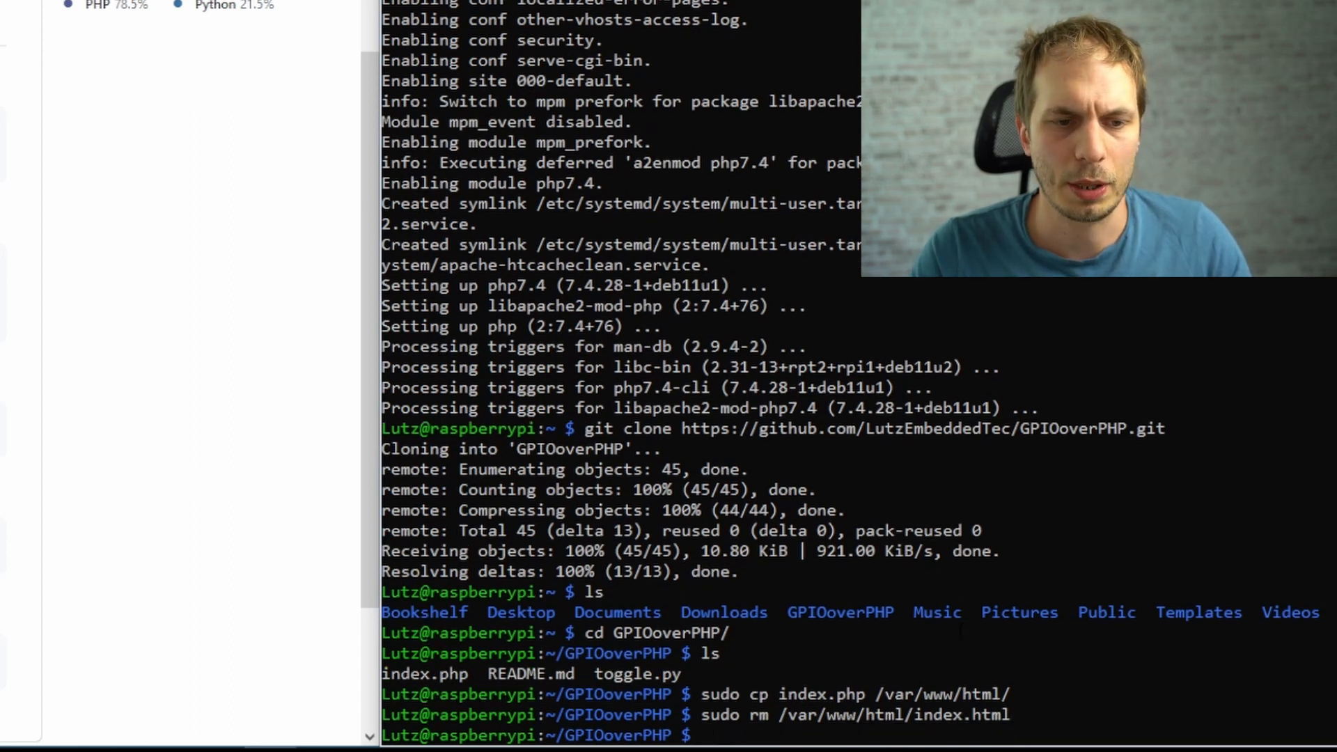
# Step: Inspect /var/www/html/index.php in nano, then copy toggle.py home and list files
pyautogui.write('sudo na')
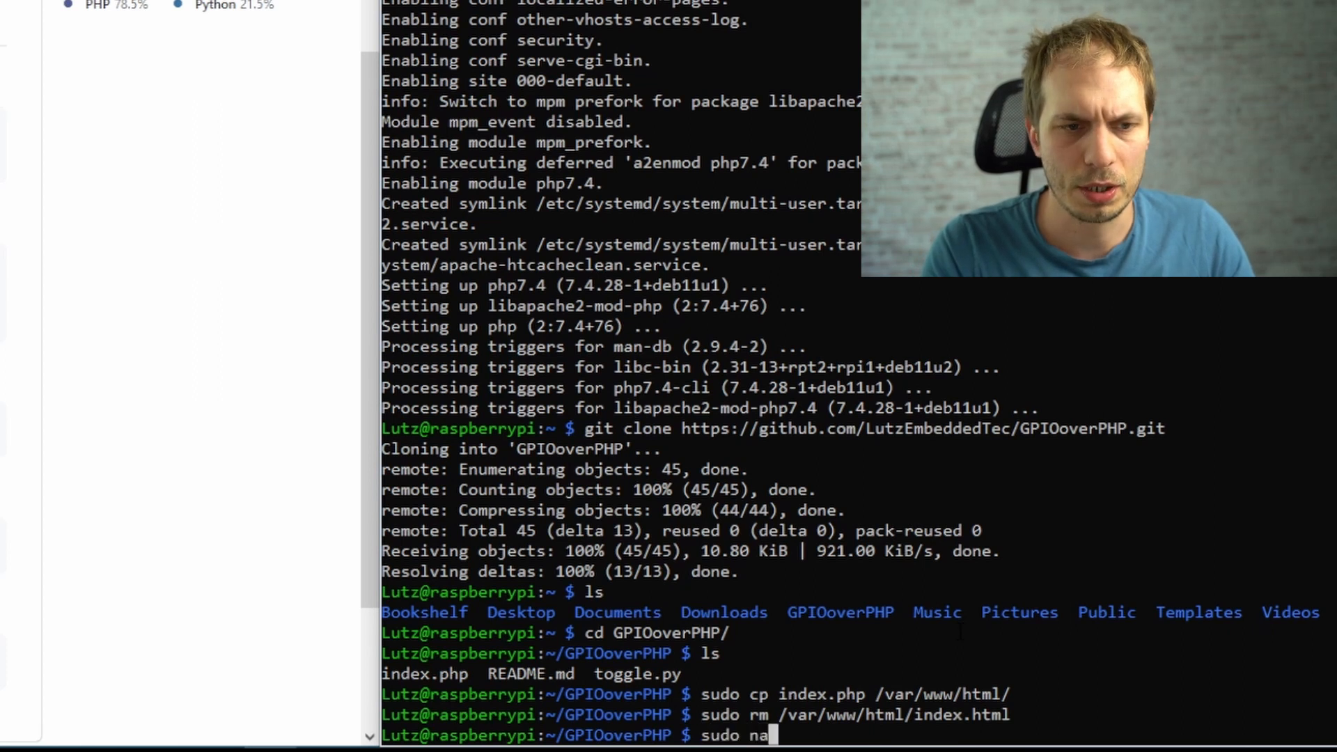
pyautogui.write('no')
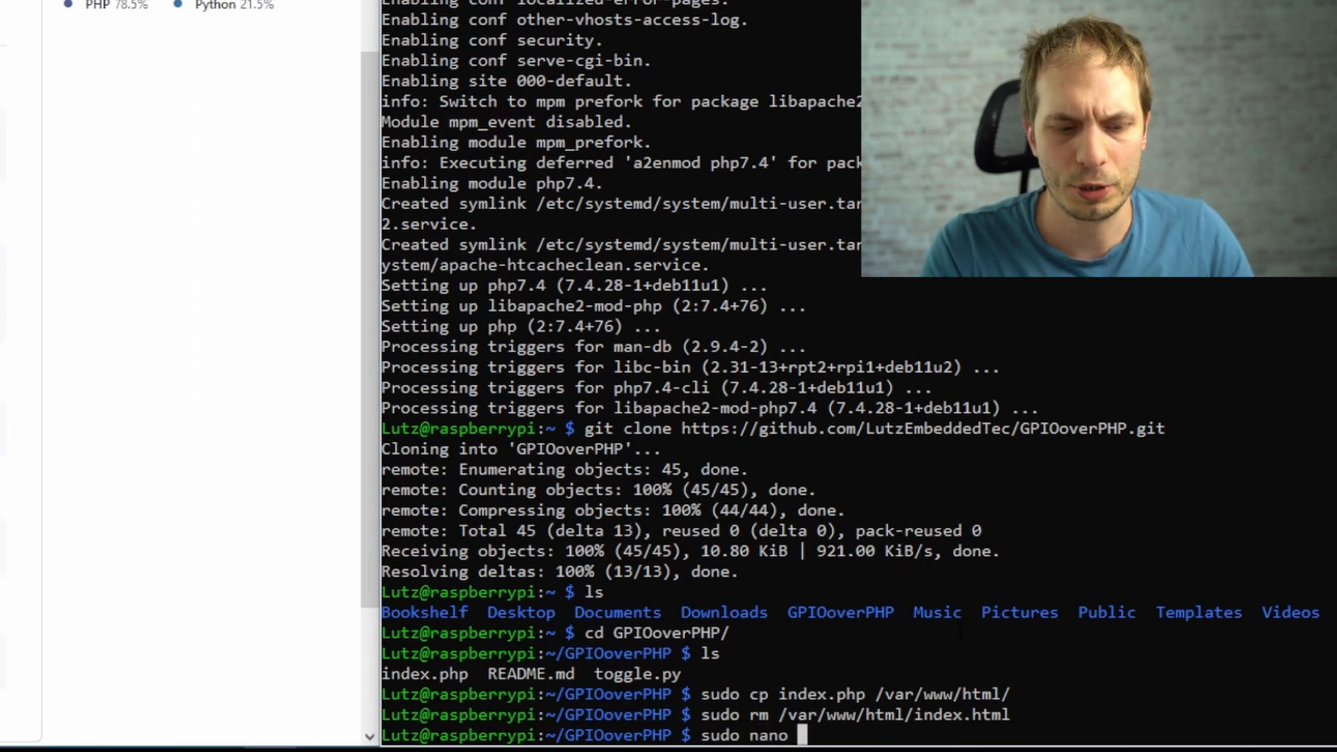
pyautogui.write('/var/www/html/')
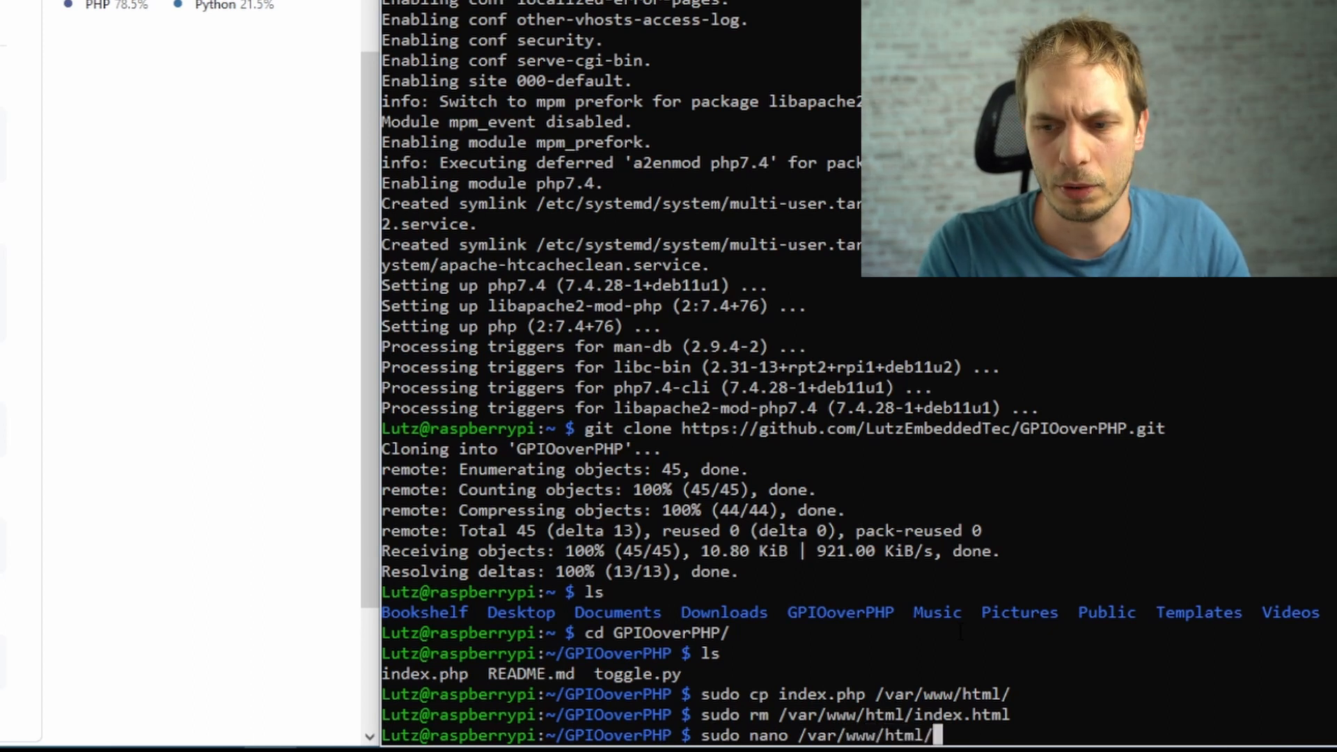
pyautogui.write('index.php')
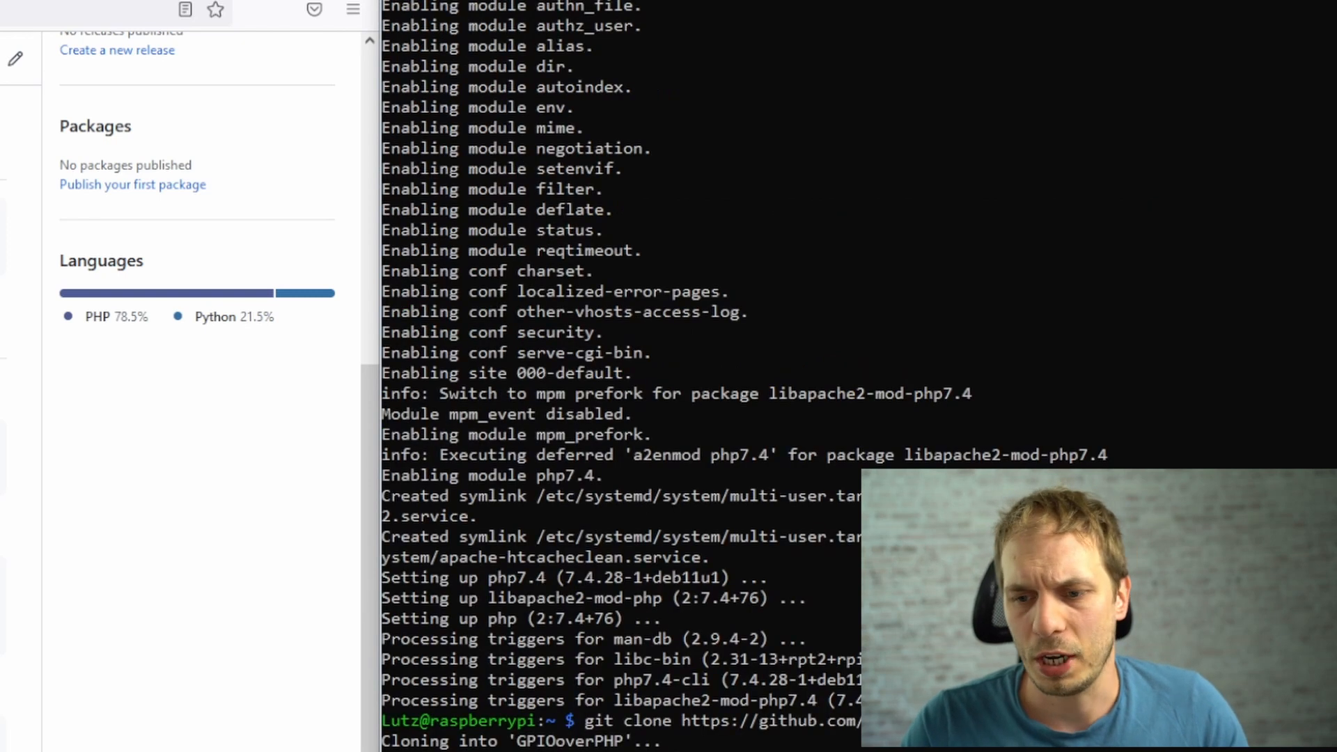
pyautogui.scroll(-3)
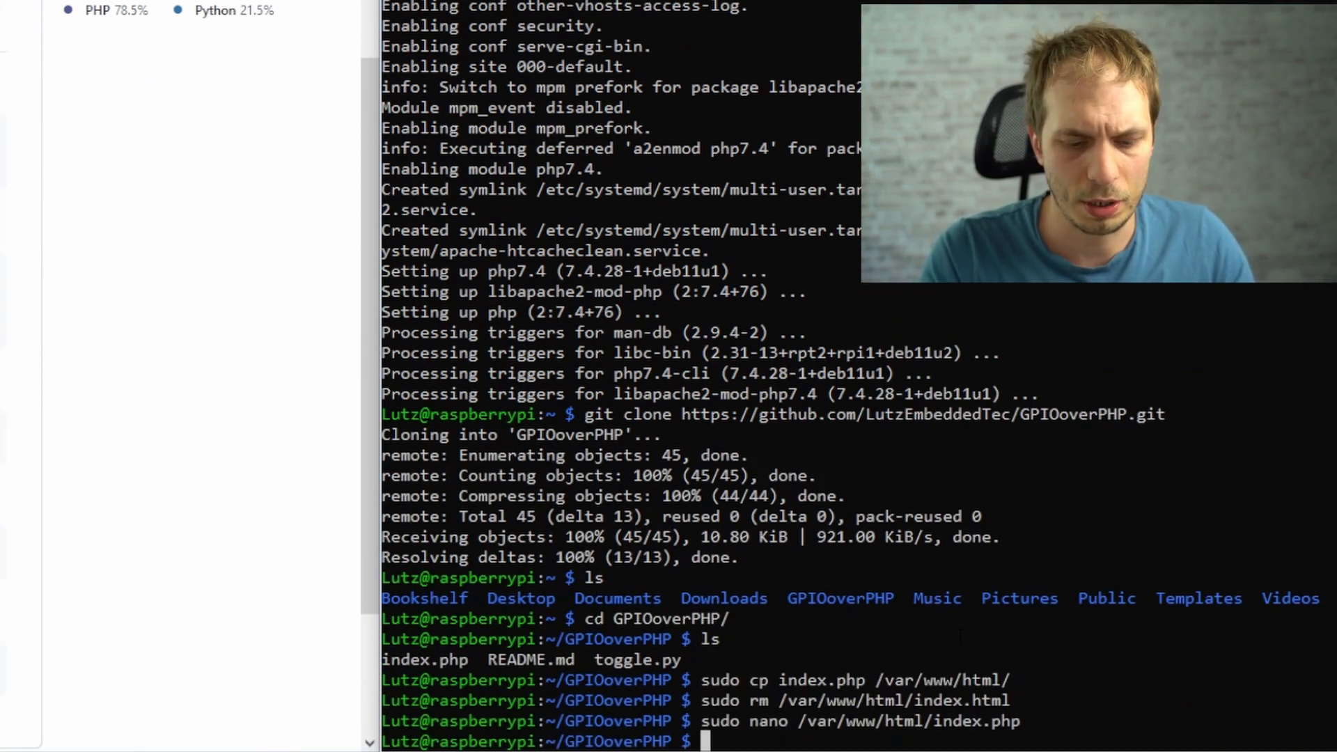
pyautogui.write('cp toggle.py ~')
pyautogui.write('cd ..')
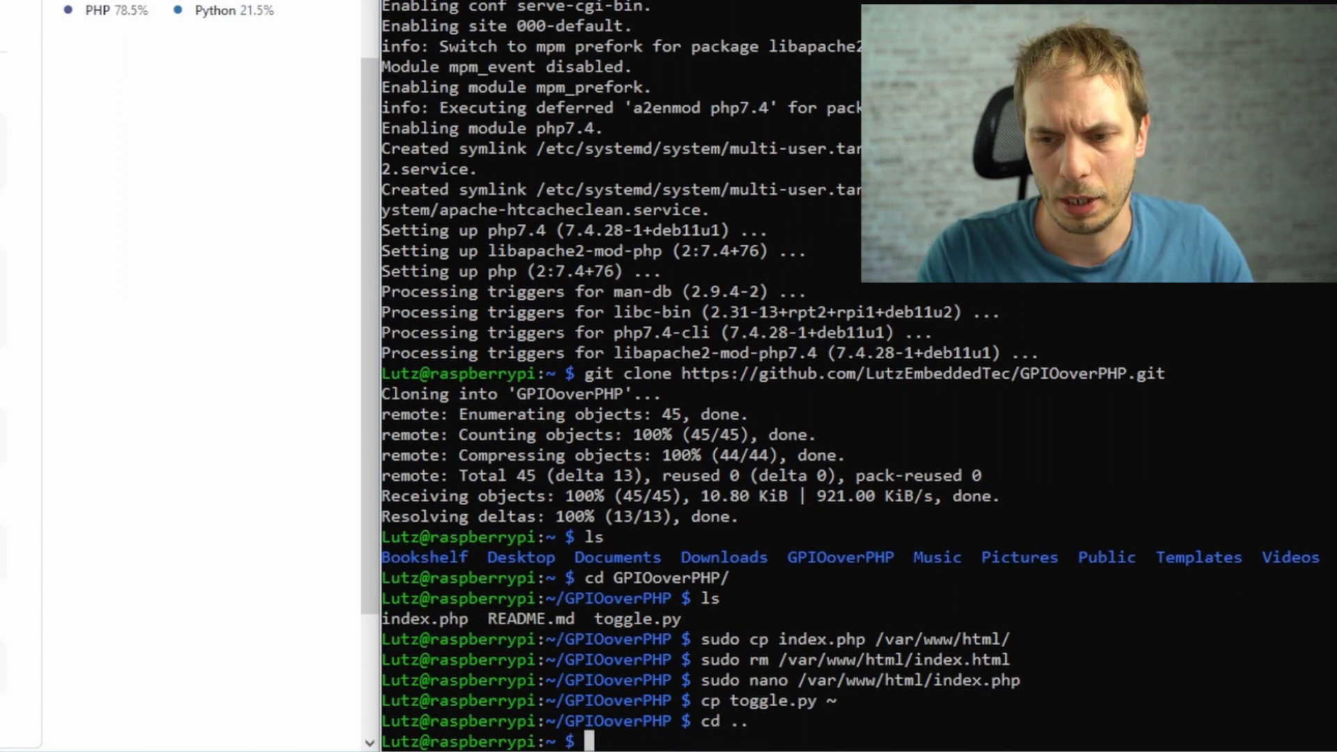
pyautogui.write('ls -alh')
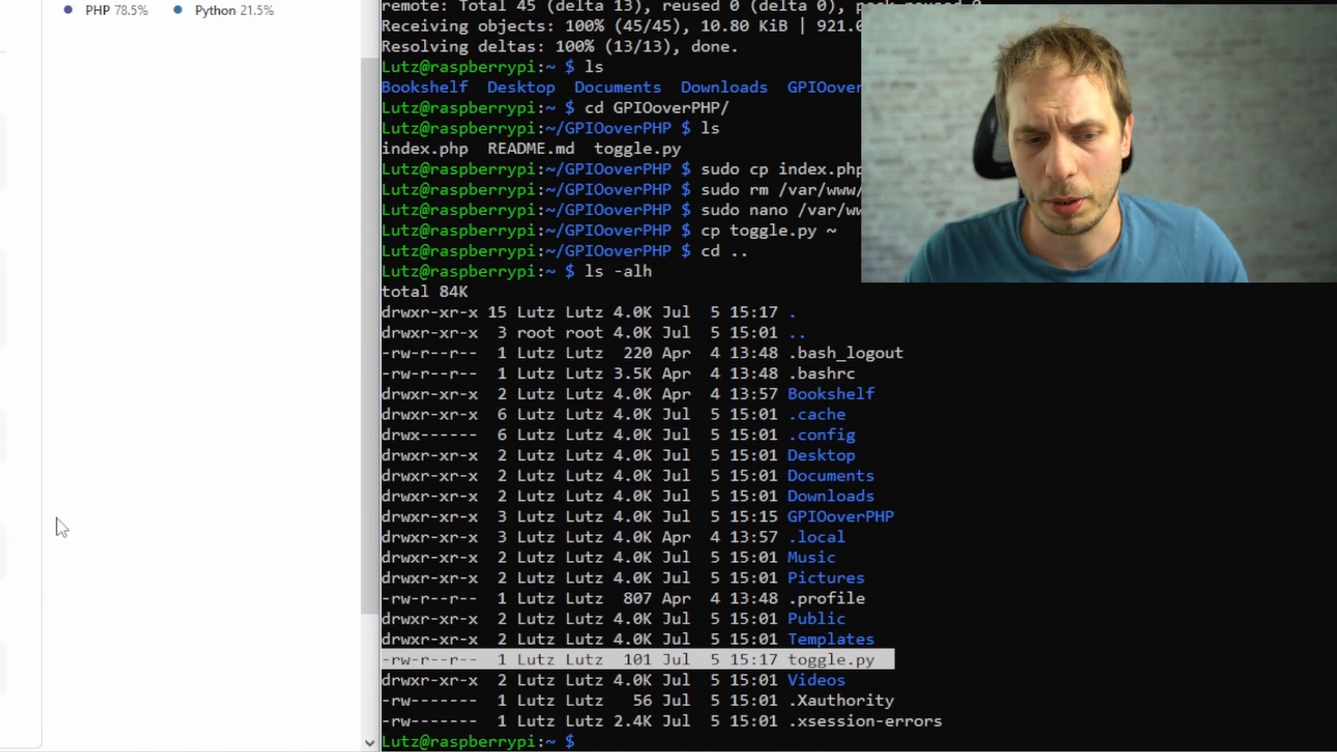
pyautogui.moveTo(44, 546)
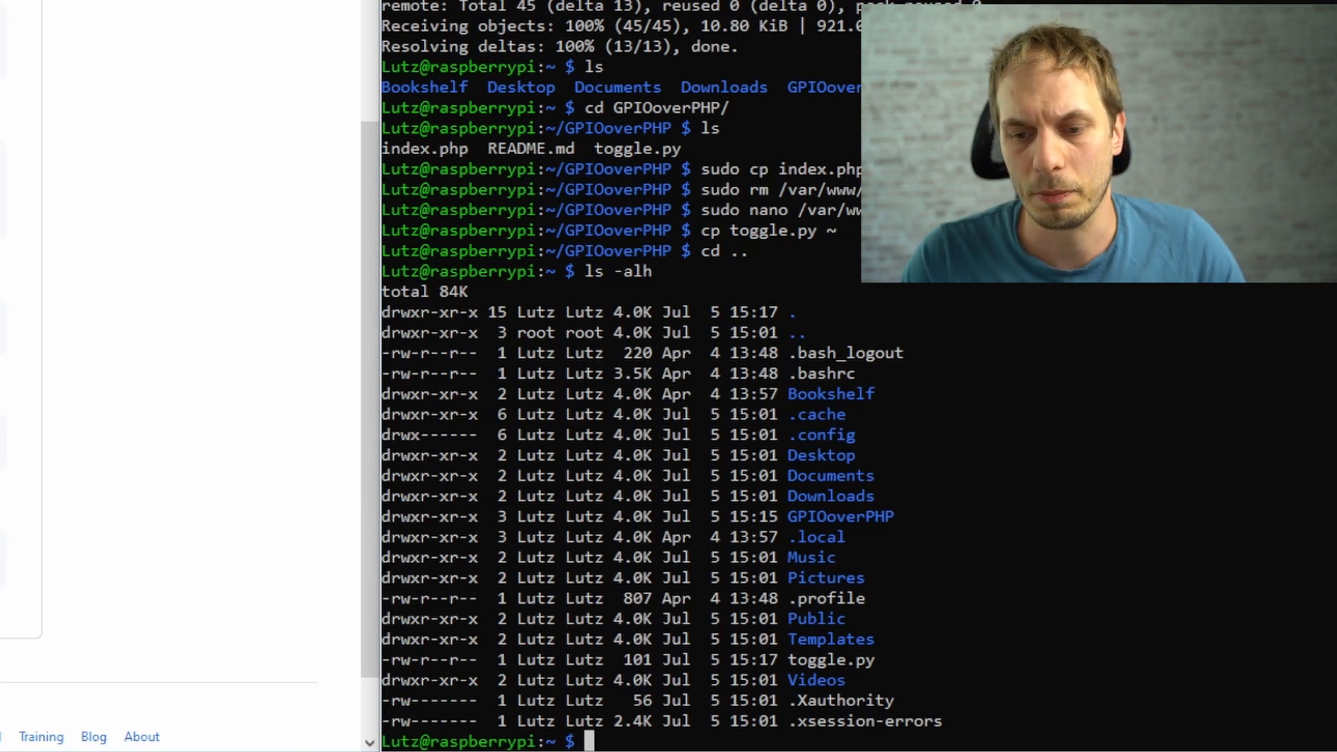
# Step: Run 'sudo usermod -aG gpio www-data' to grant the web server GPIO access
pyautogui.write('sudo')
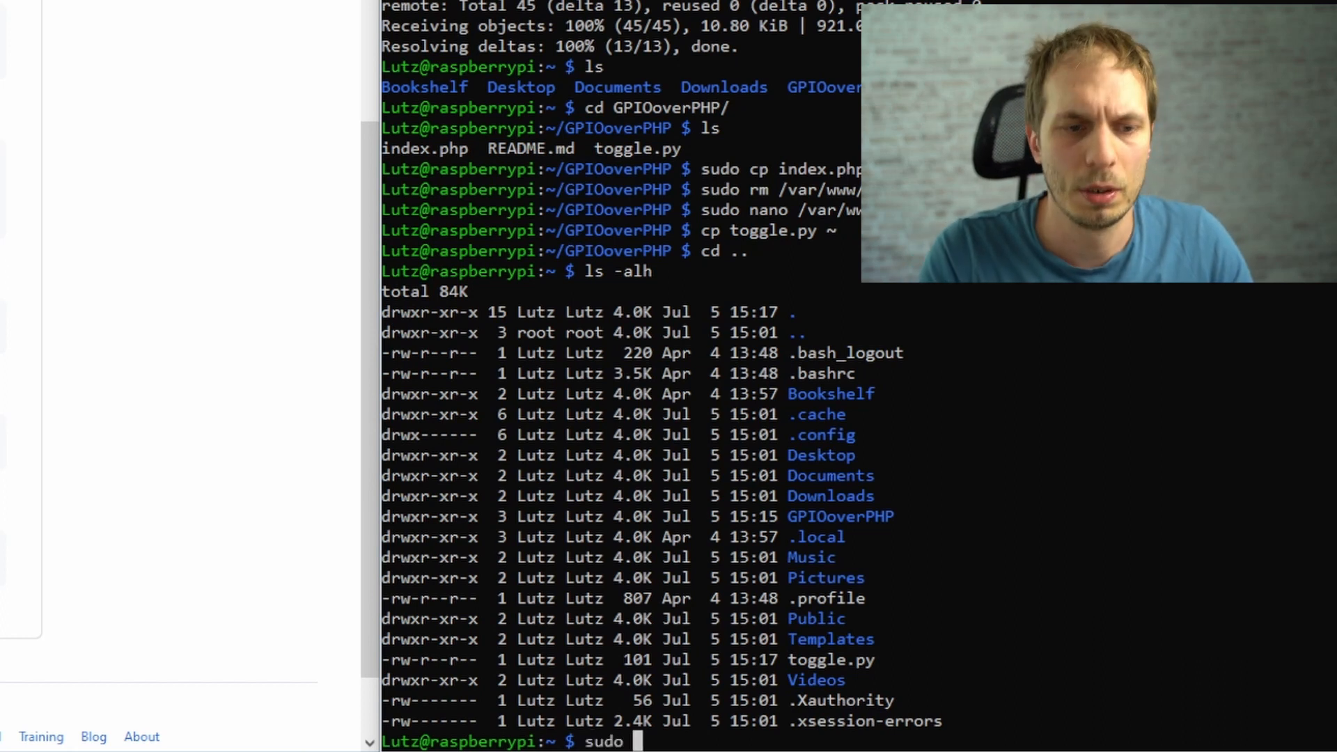
pyautogui.write('usermod')
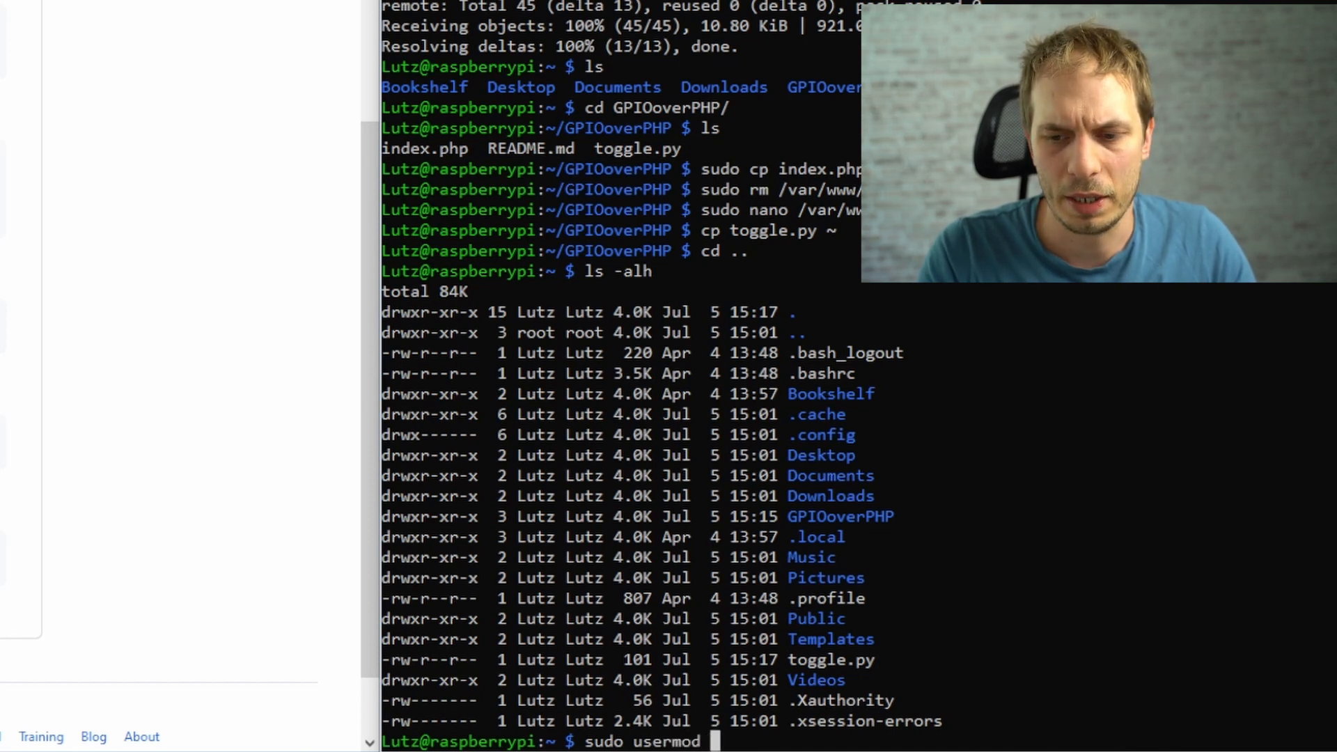
pyautogui.write('-aG')
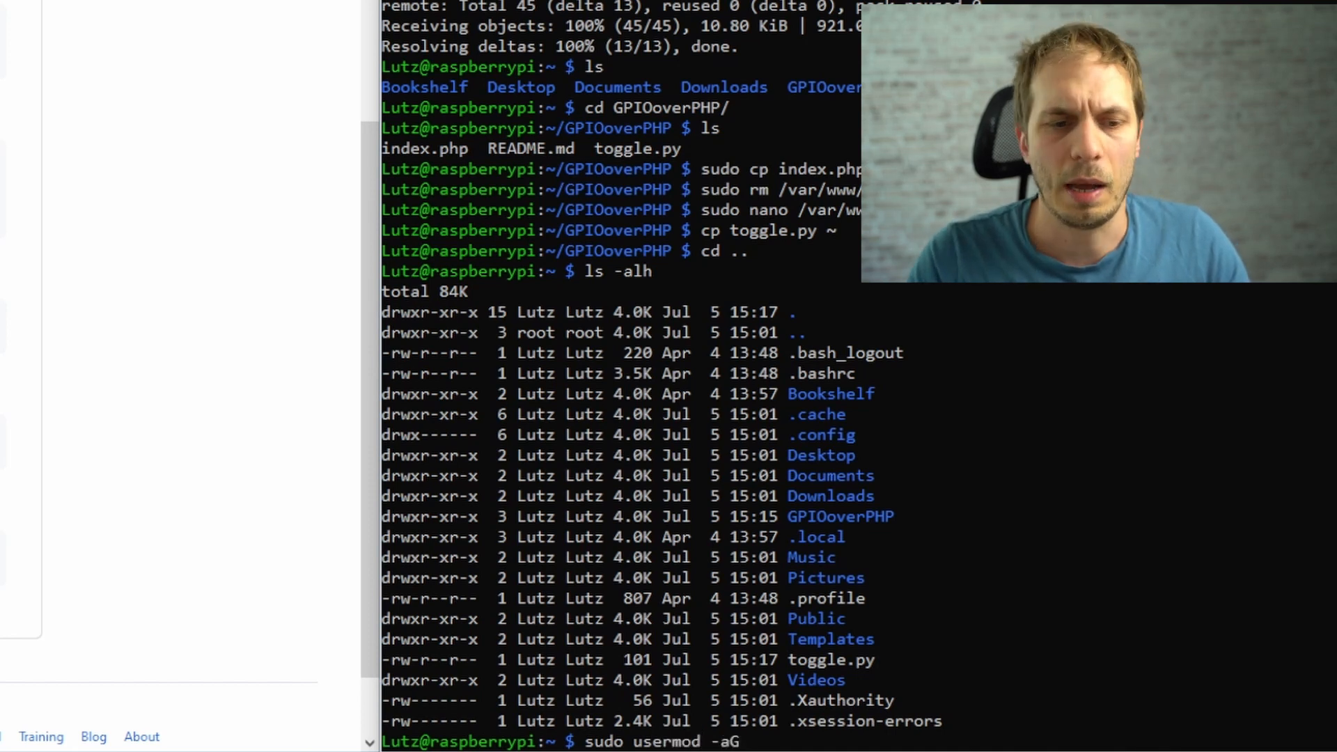
pyautogui.write('gpio')
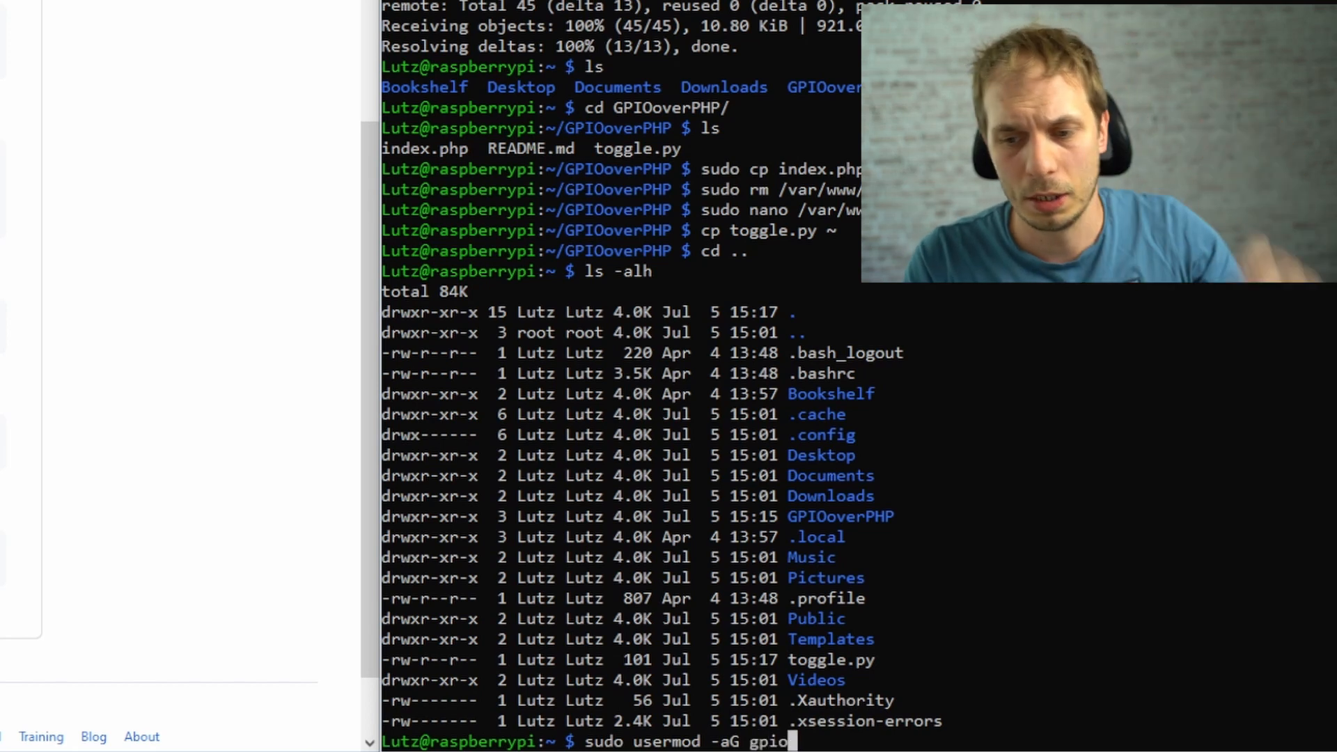
pyautogui.write('www-data')
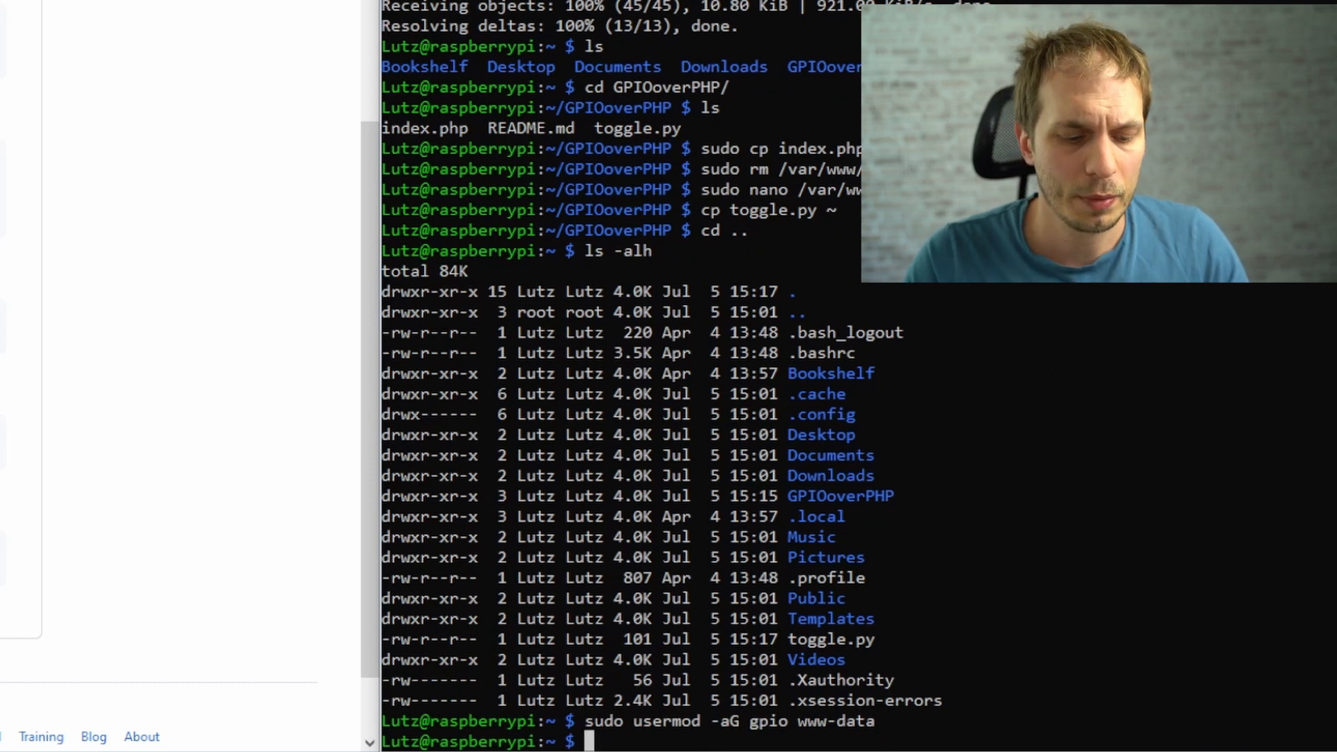
pyautogui.write('sudo lado')
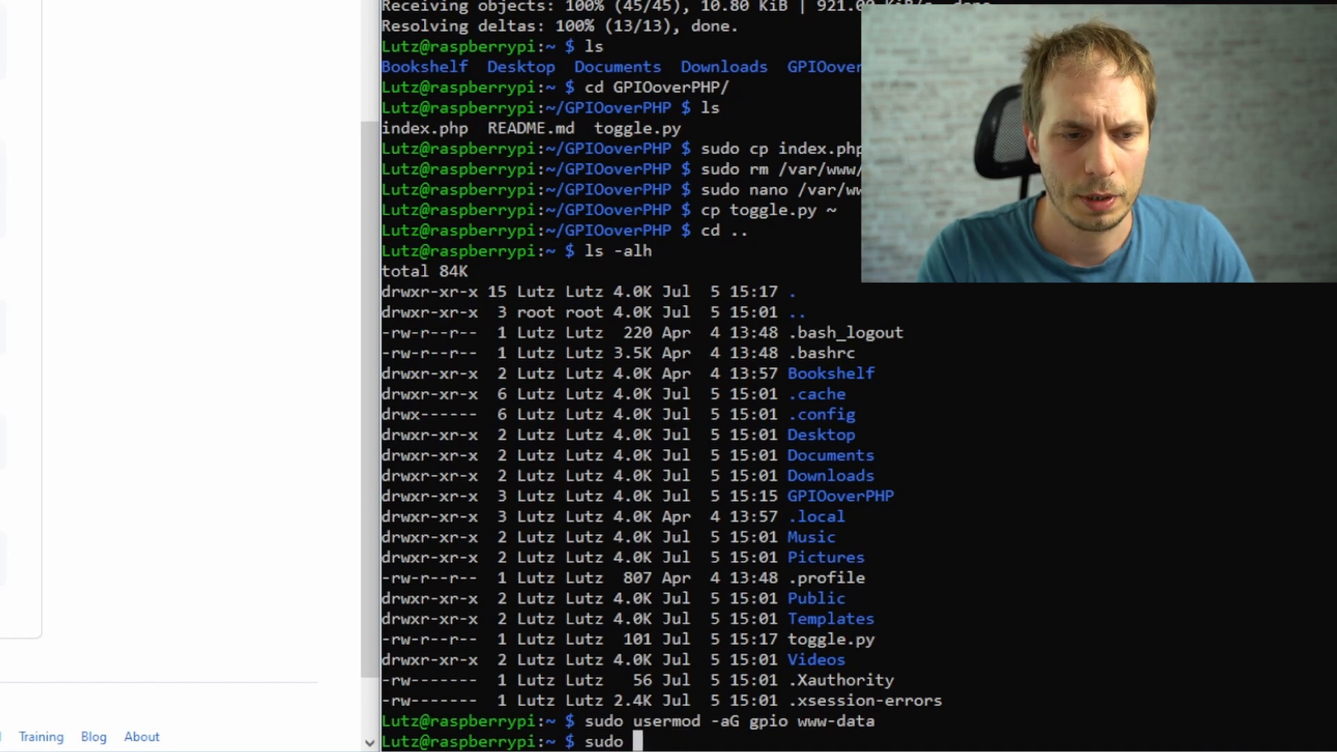
# Step: Run 'sudo service apache2 restart'
pyautogui.write('service')
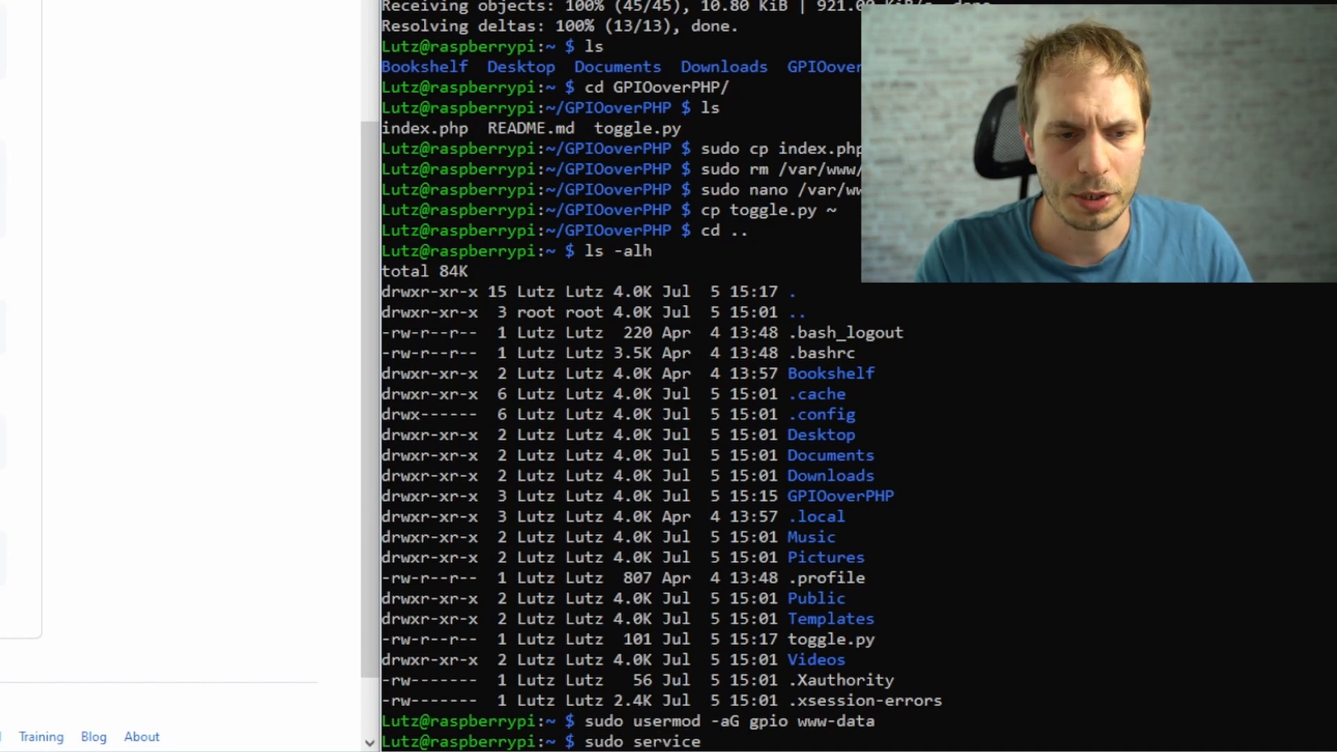
pyautogui.write('apache')
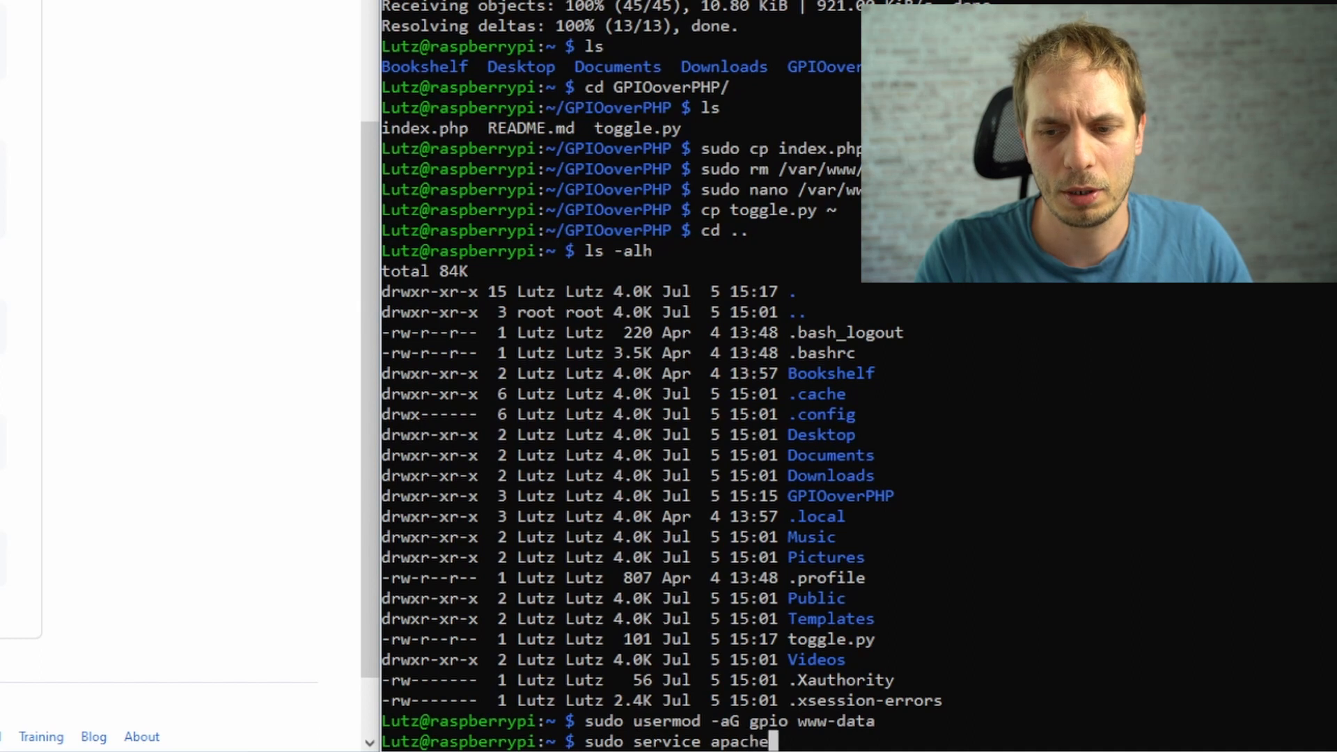
pyautogui.write('re')
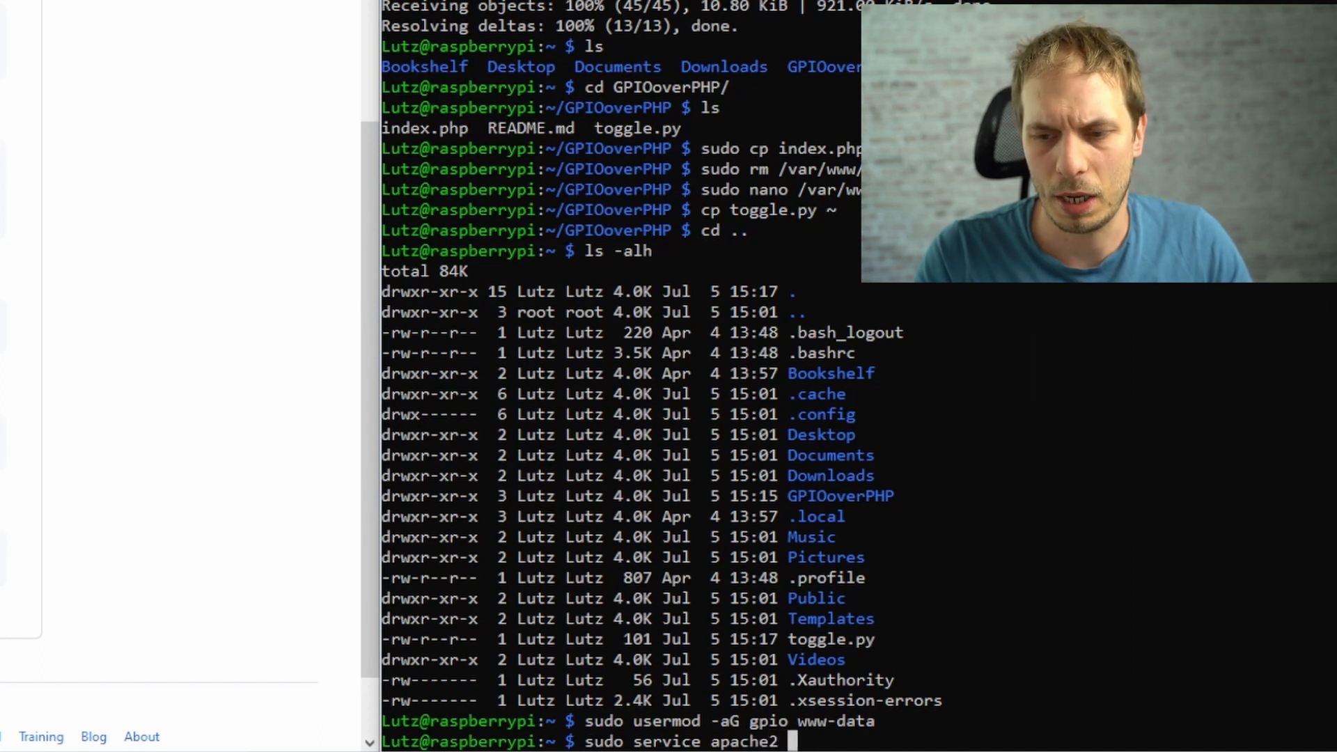
pyautogui.write('restart')
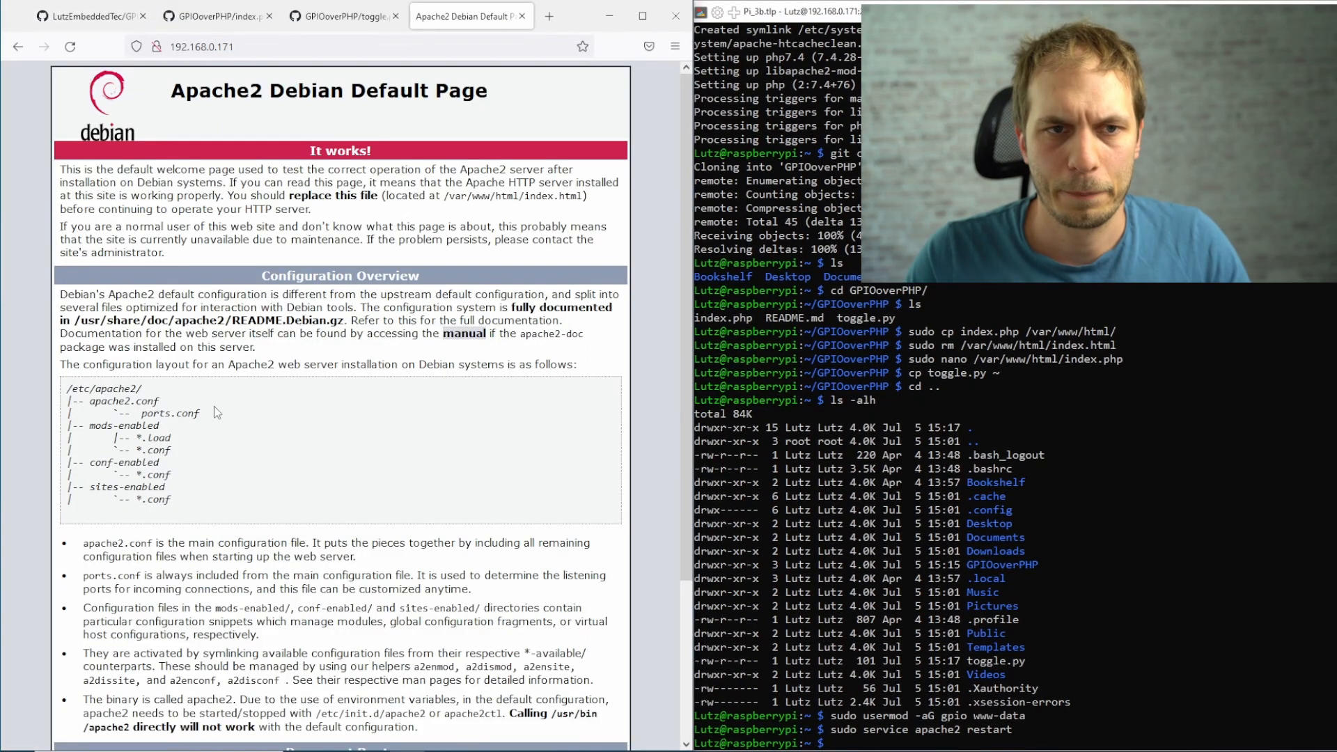
# Step: Reload the Pi's page in Firefox and press the LED button to light the LED
pyautogui.click(71, 49)
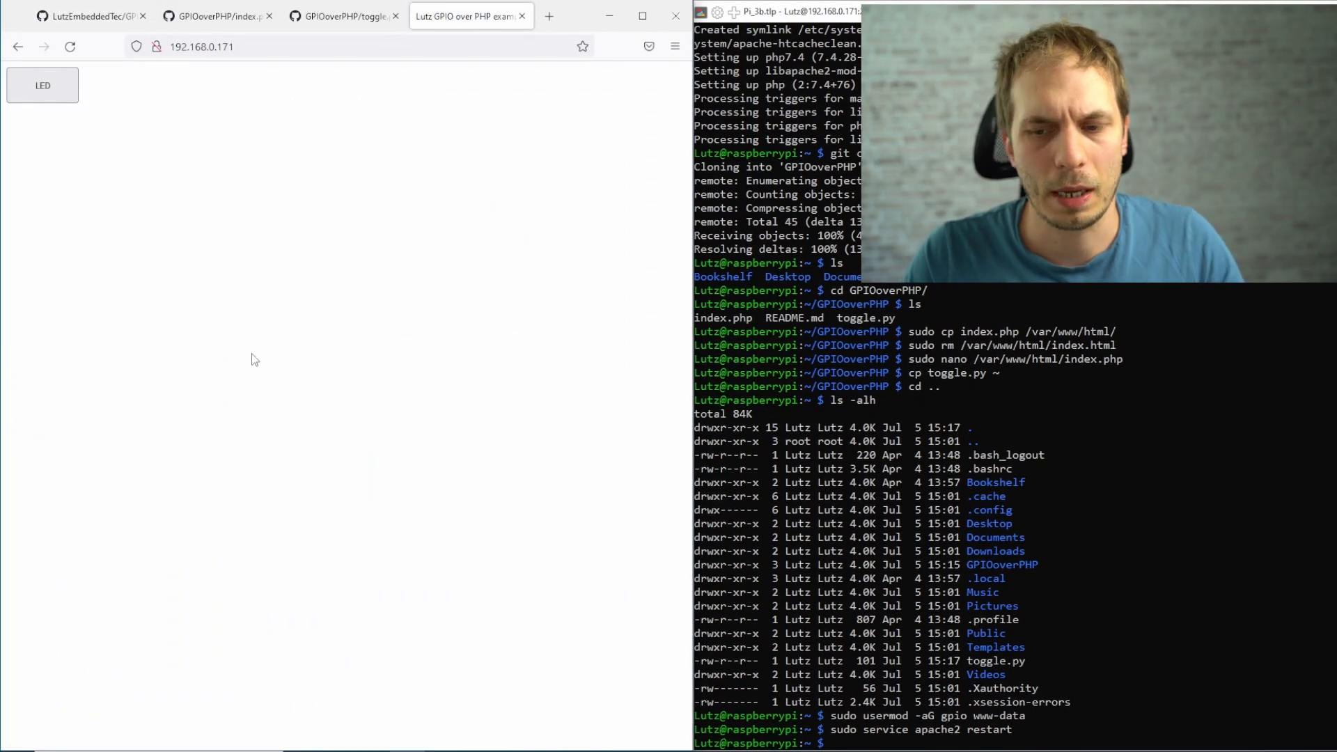
pyautogui.moveTo(281, 411)
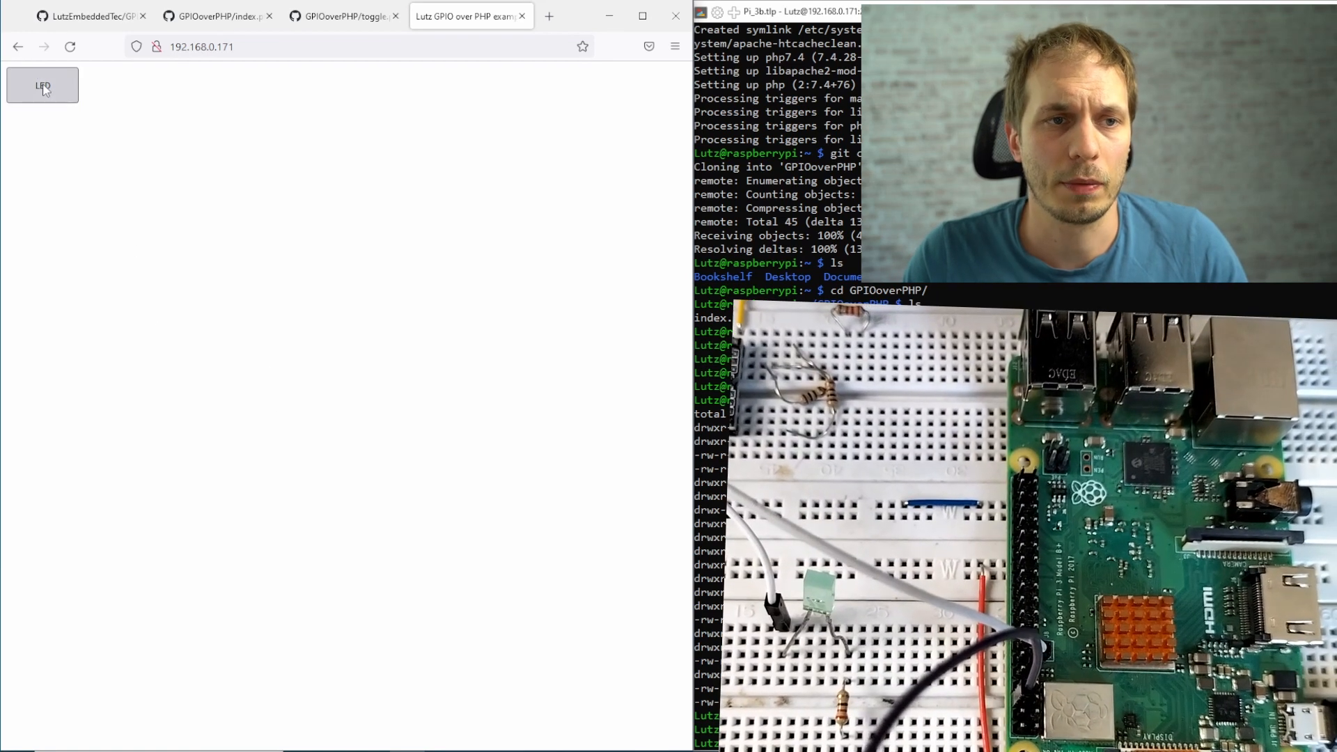
pyautogui.click(43, 85)
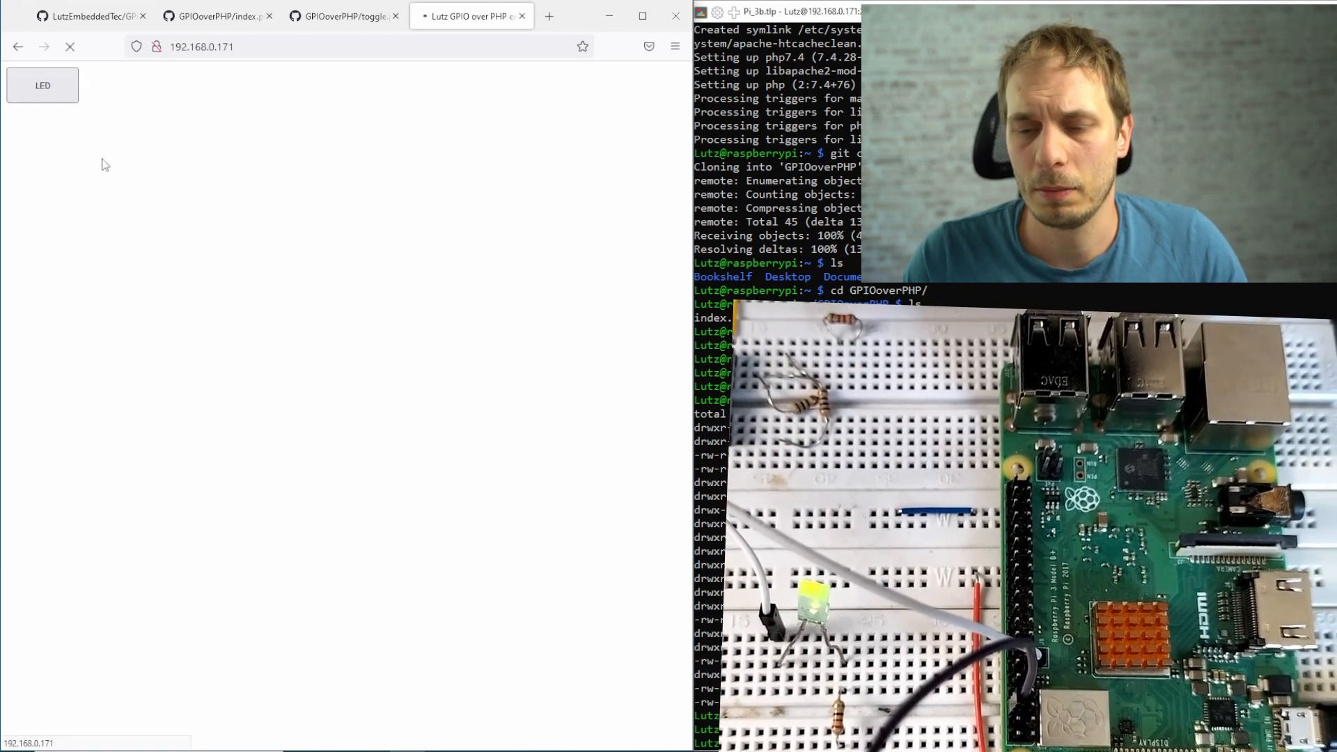